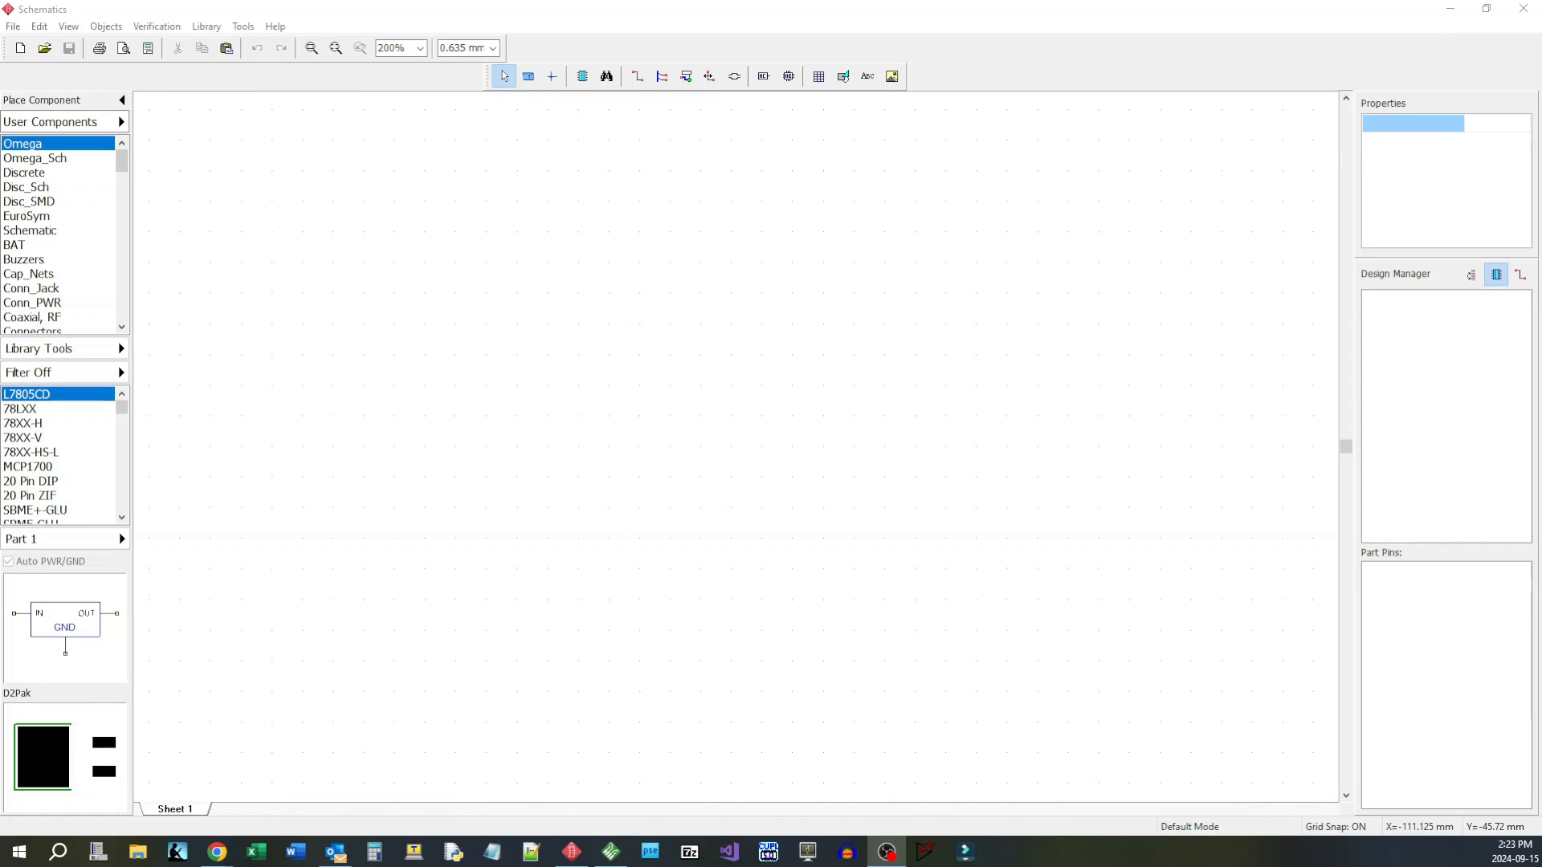
mouse_move(630, 737)
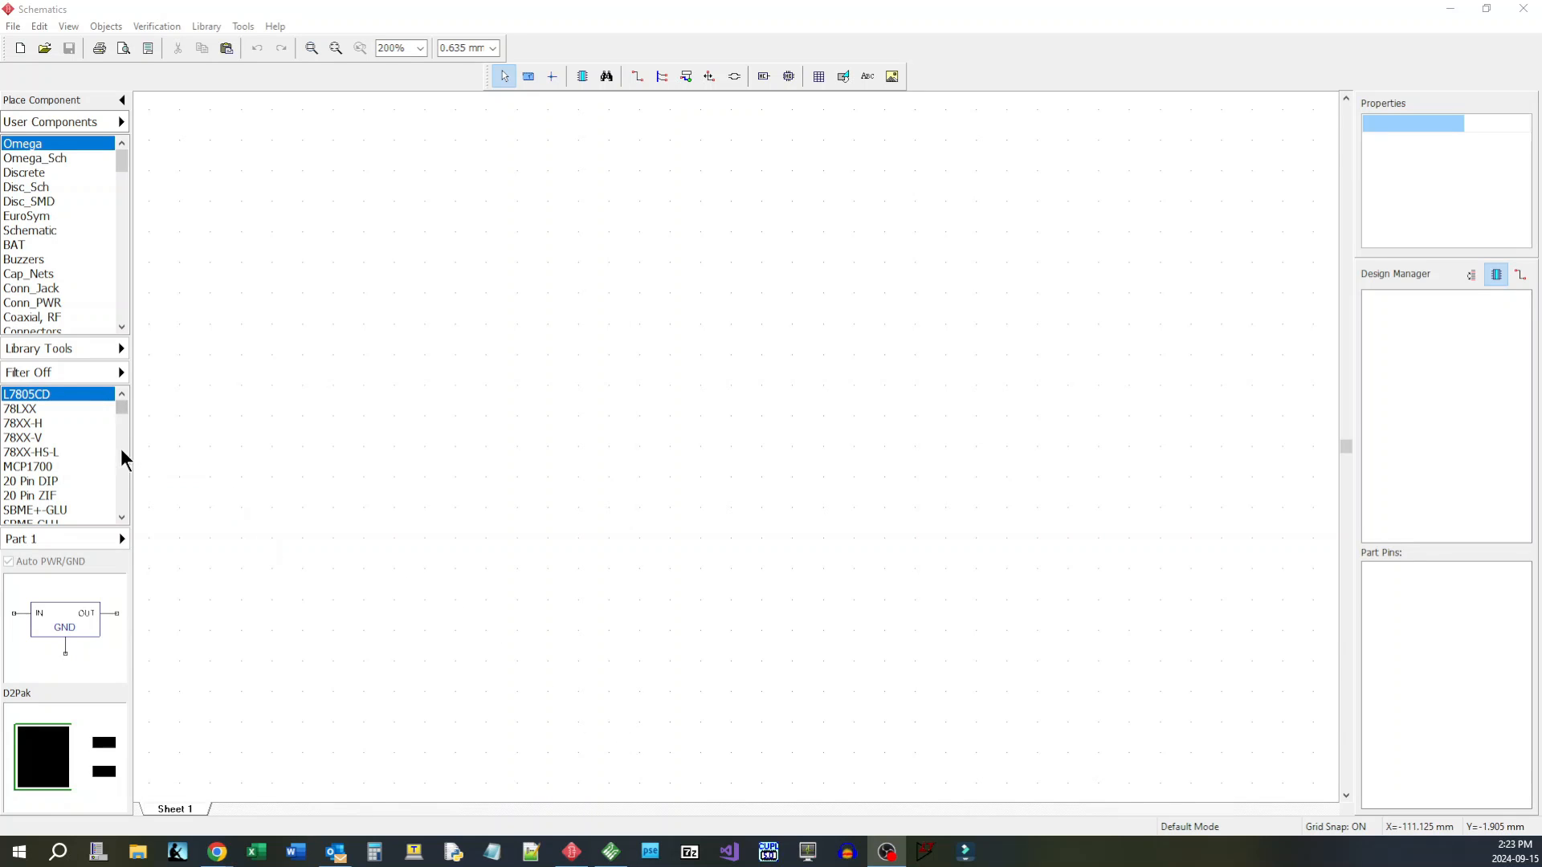
Step: Choose the 2-Pin Terminal part for input and output terminals J1 and J2
left_click(41, 437)
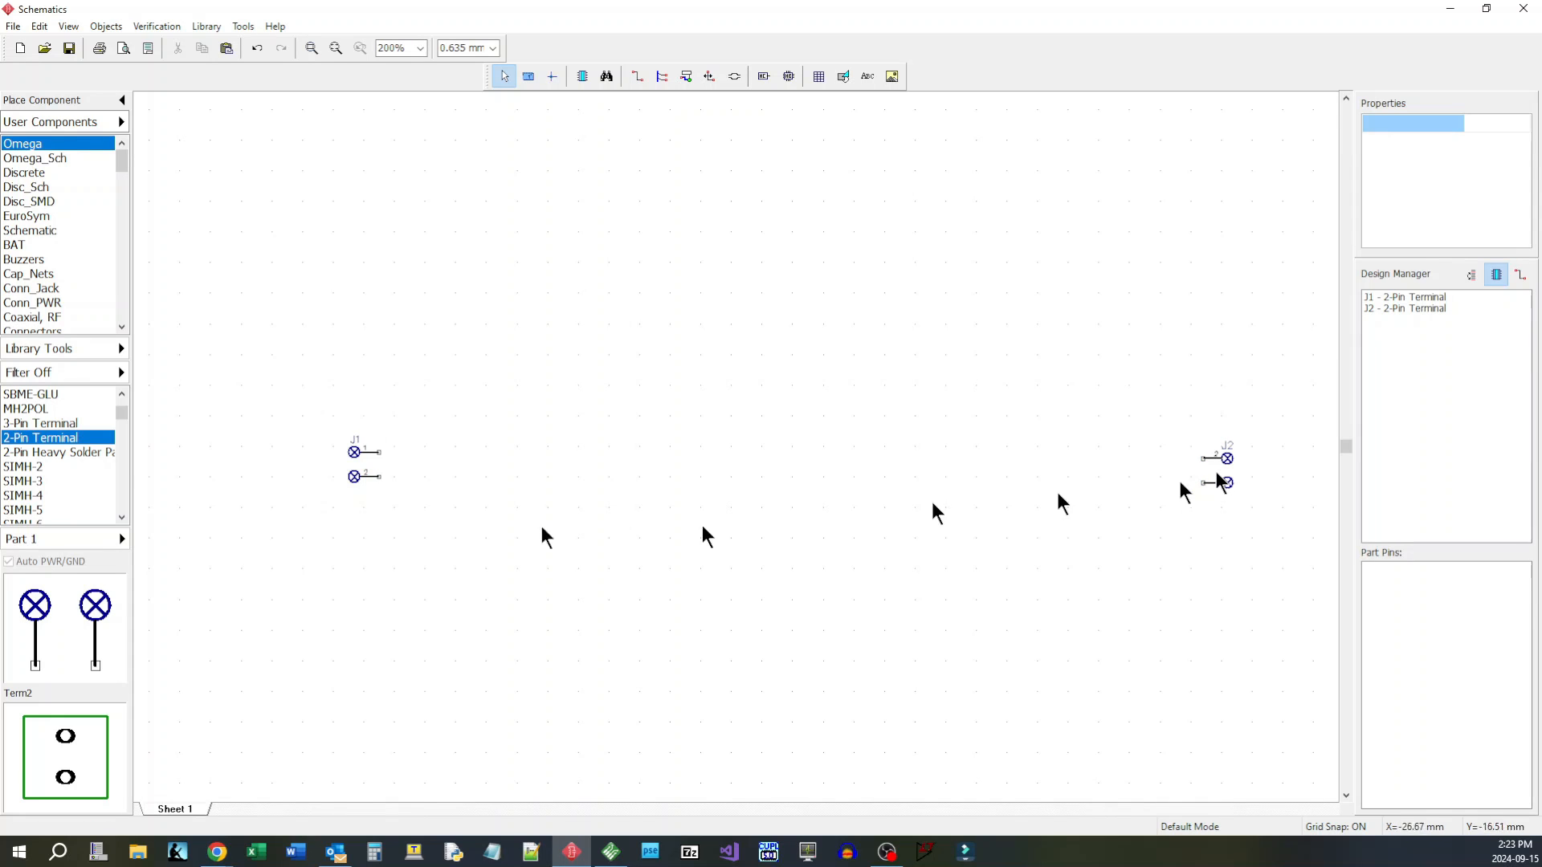
scroll("down", 3)
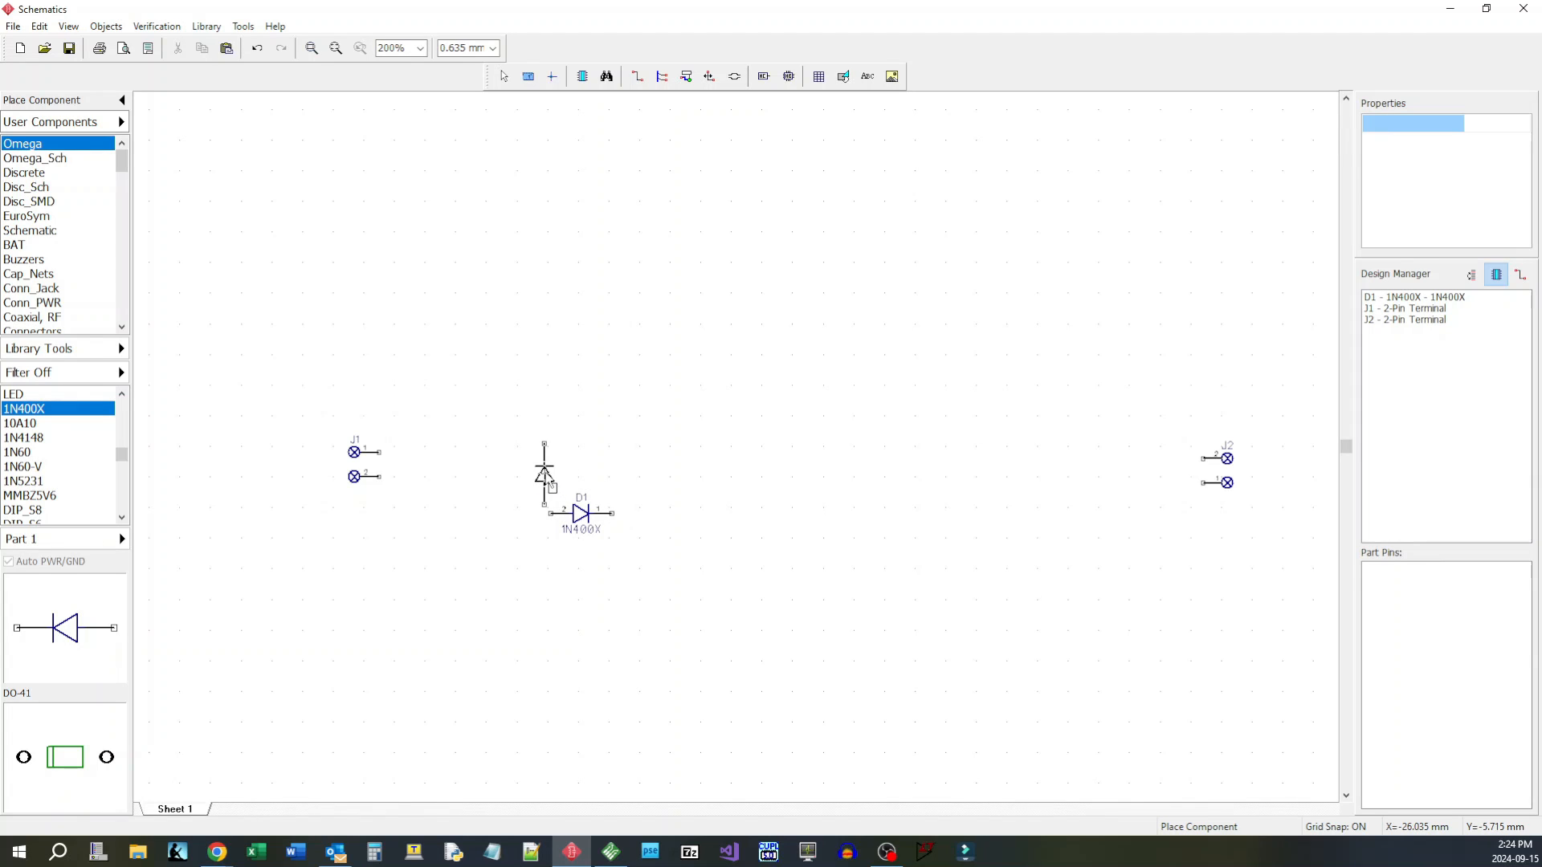
Step: Place the second 1N400X diode beside D1 and switch to the wire tool
left_click(545, 472)
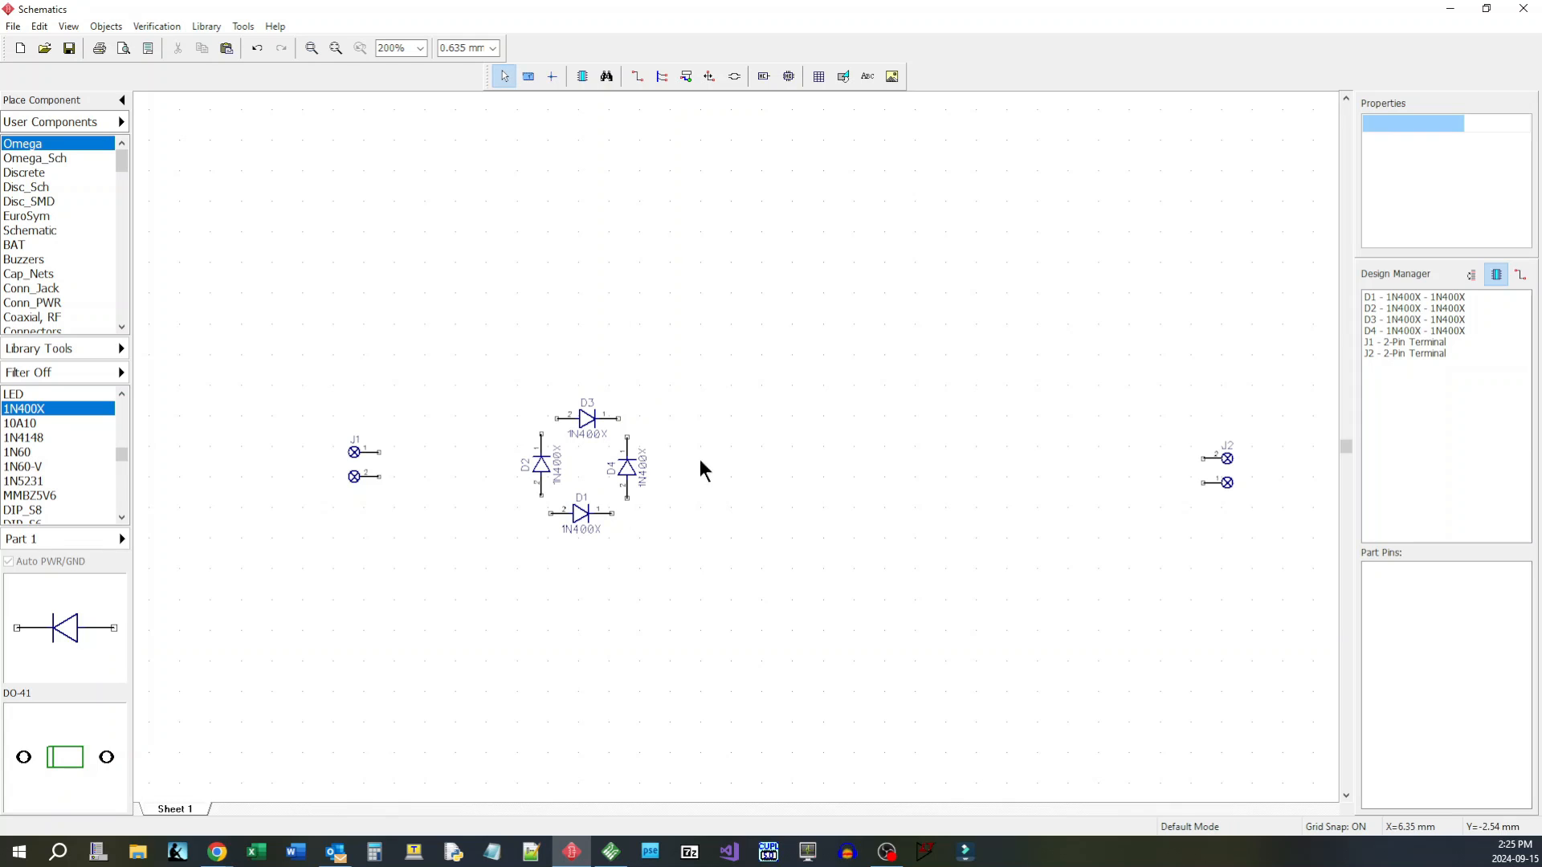
left_click(636, 75)
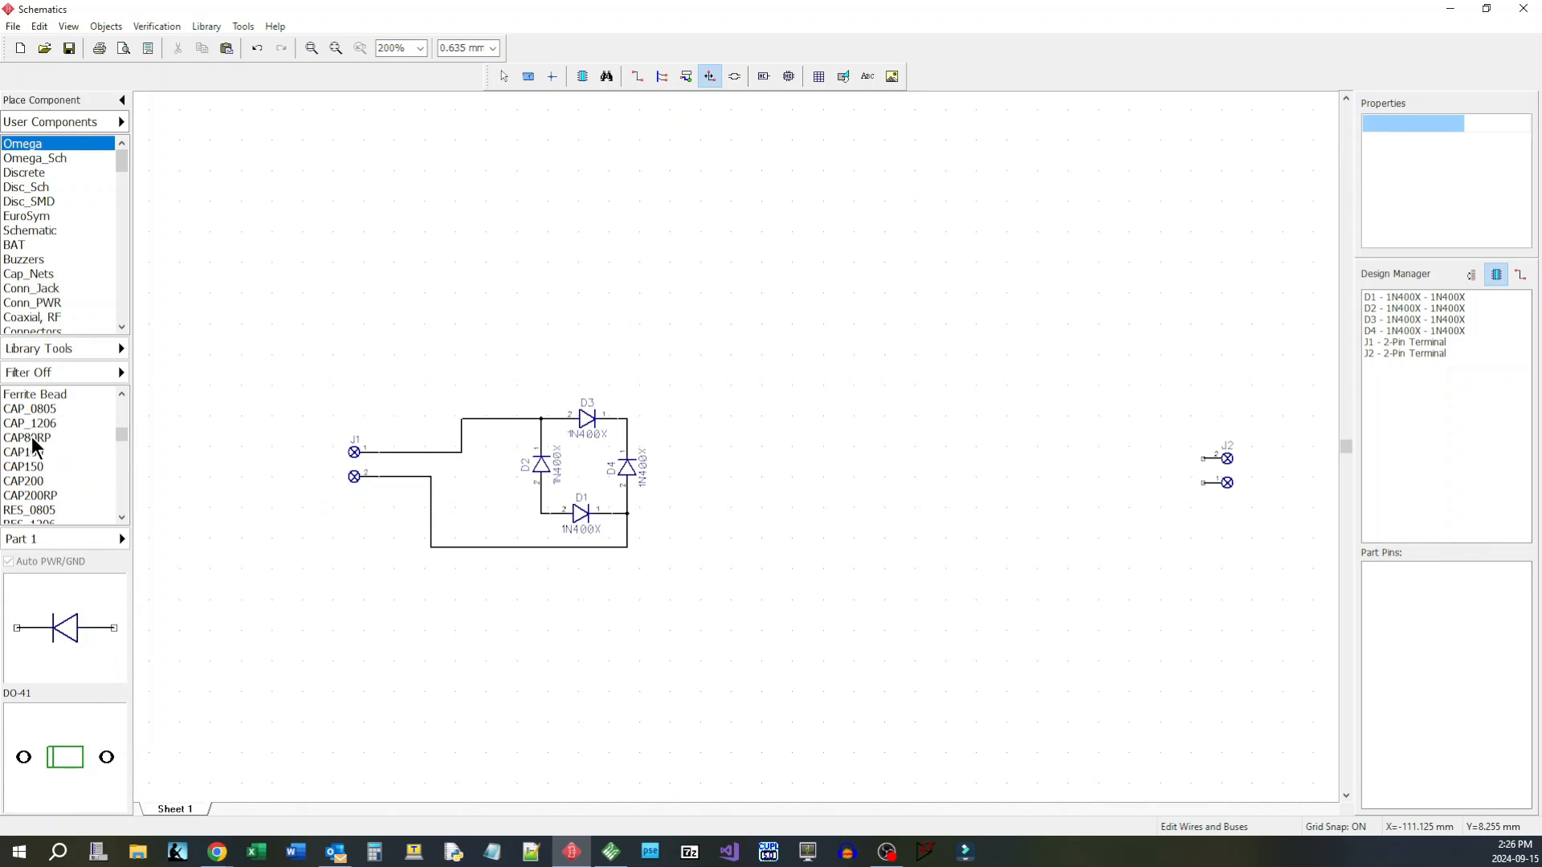
mouse_move(50, 497)
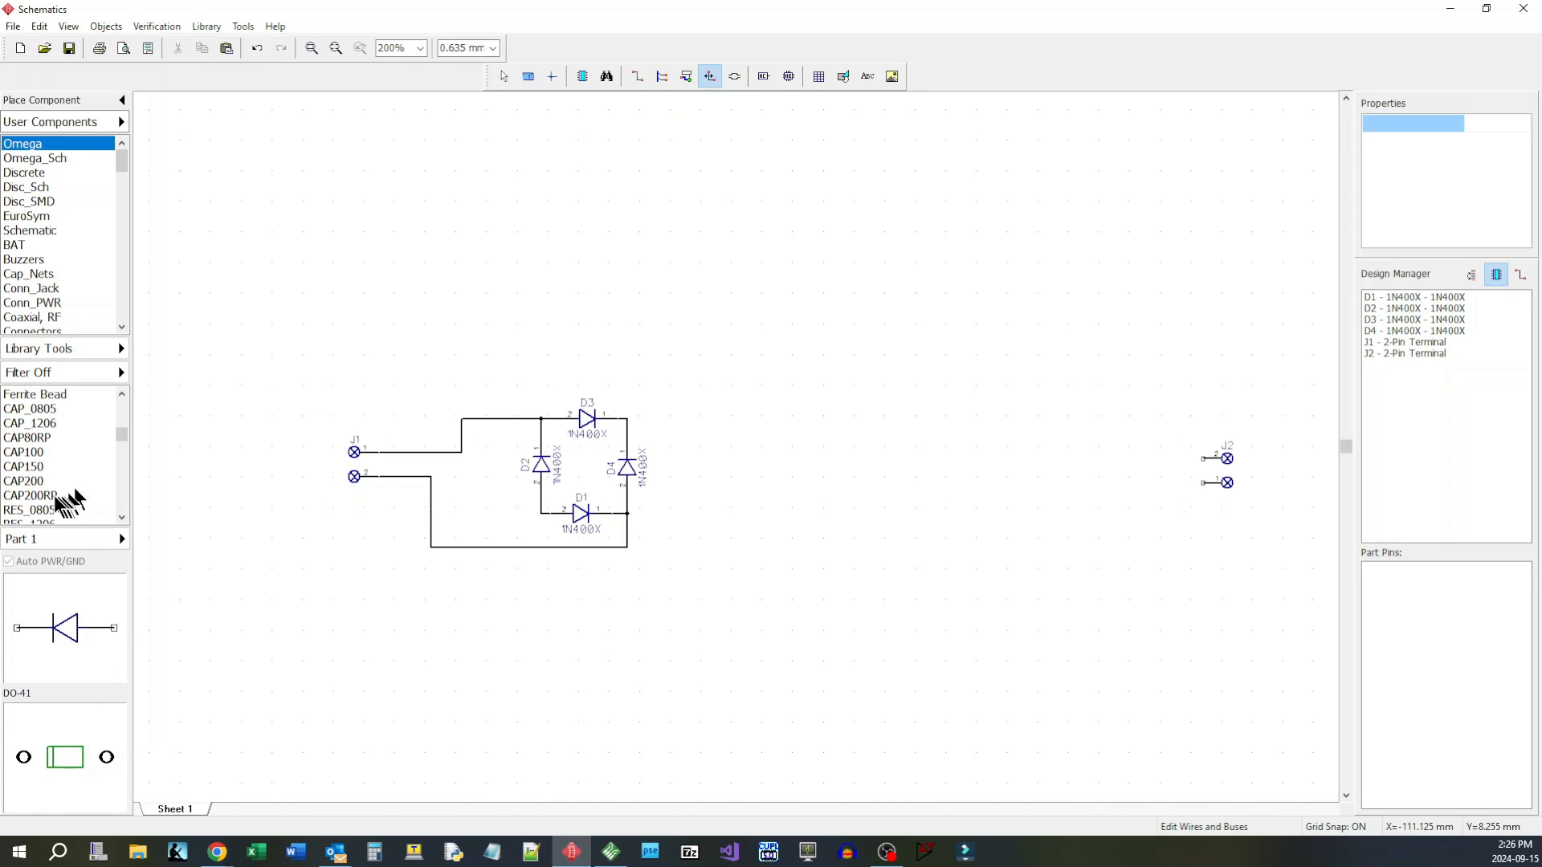
Step: Place a CAP200RP capacitor right of the bridge and choose a CAP80RP capacitor
left_click(29, 494)
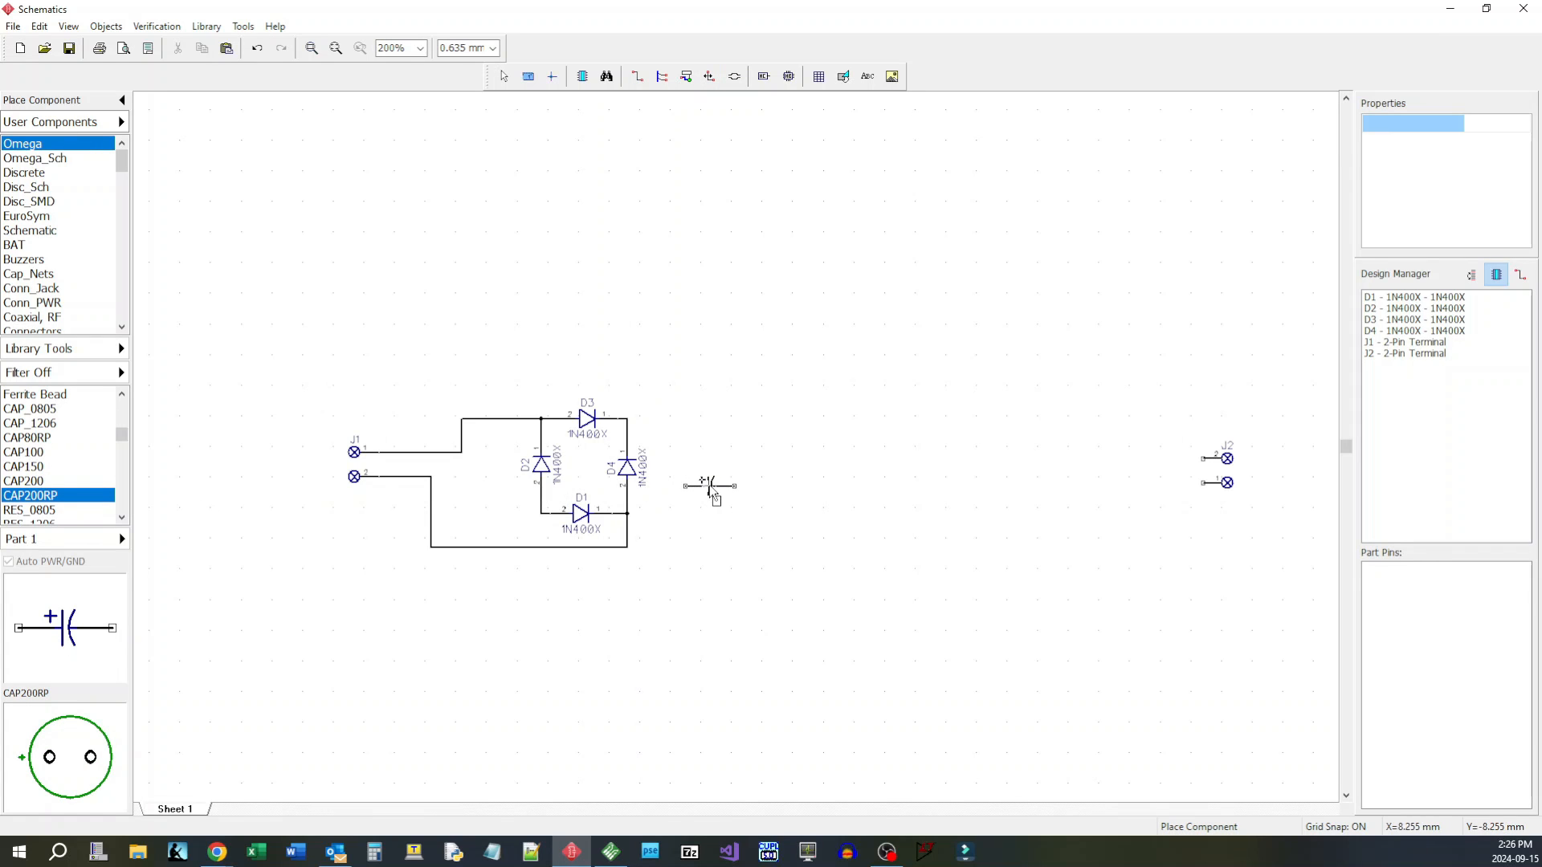
left_click(732, 482)
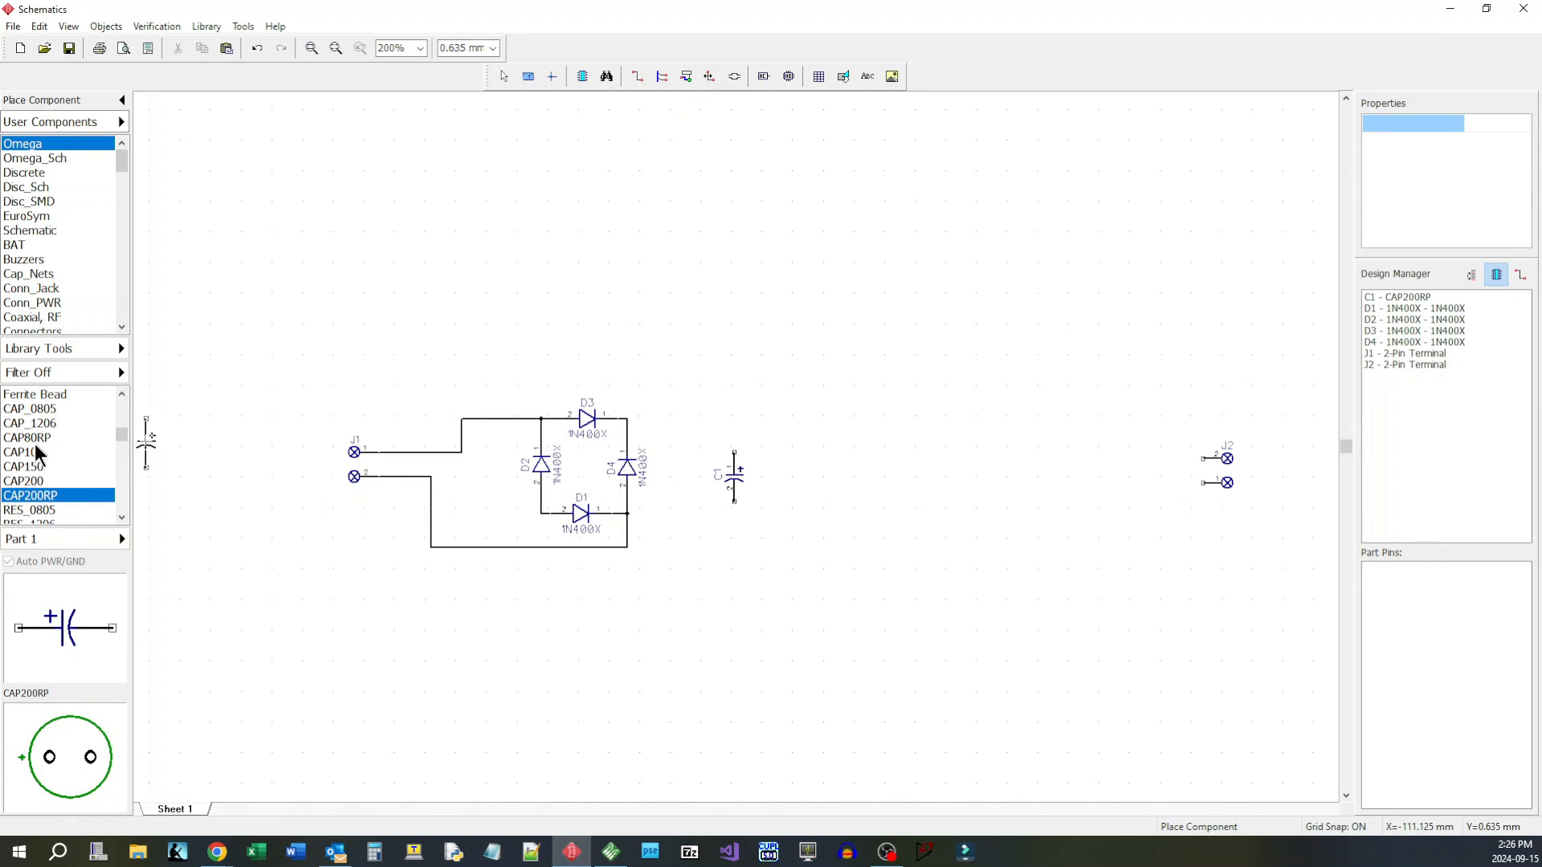
left_click(27, 437)
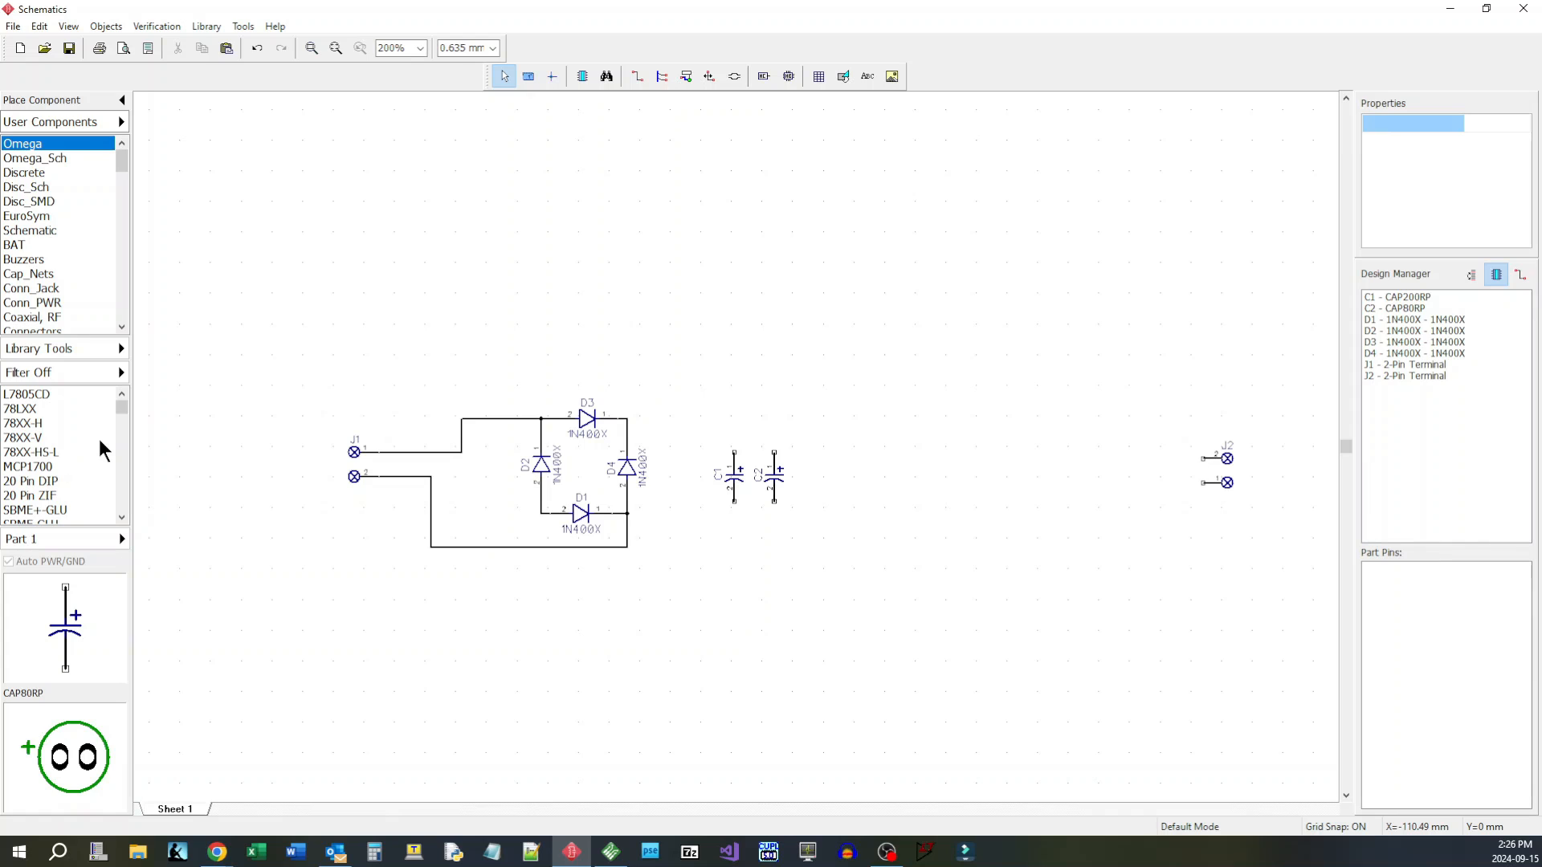
mouse_move(60, 463)
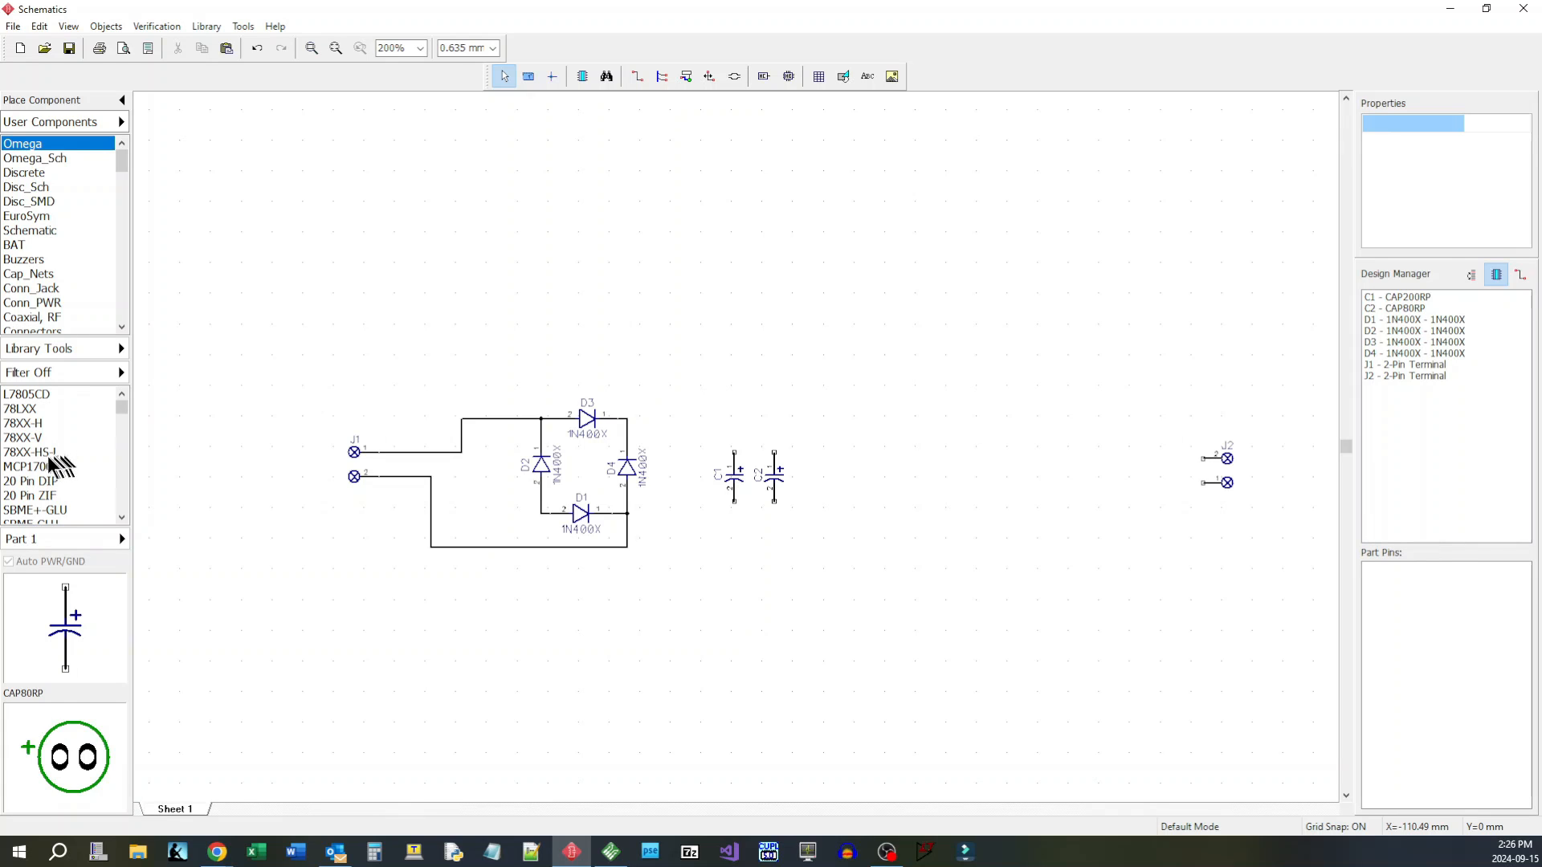
Step: Place the 78XX-HS-L 7805 regulator U1 right of the capacitors and choose the 78LXX part
left_click(29, 451)
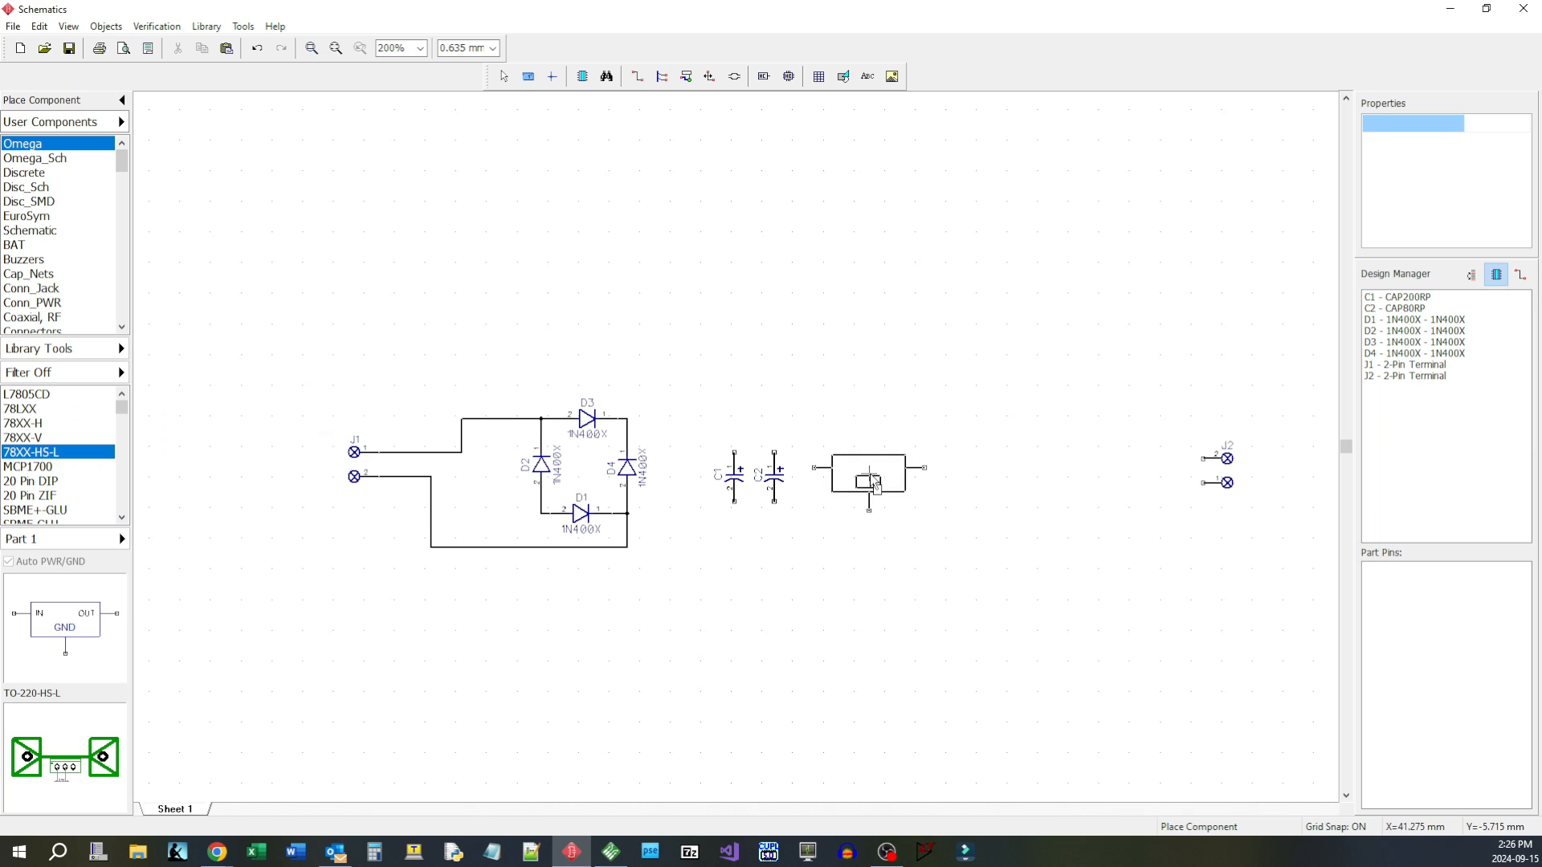
left_click_drag(871, 480, 888, 463)
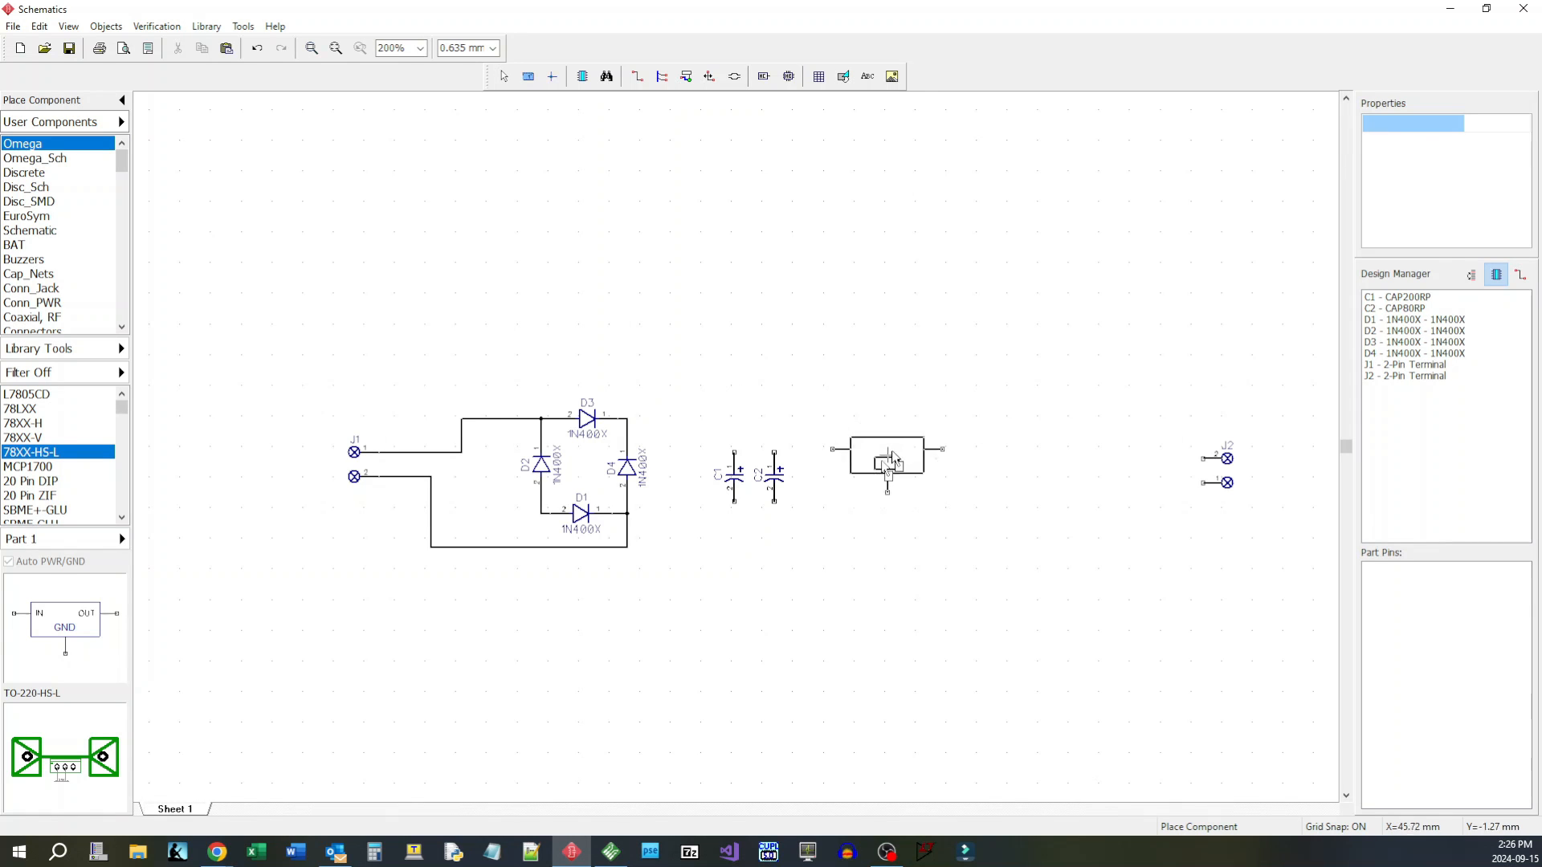
left_click(886, 432)
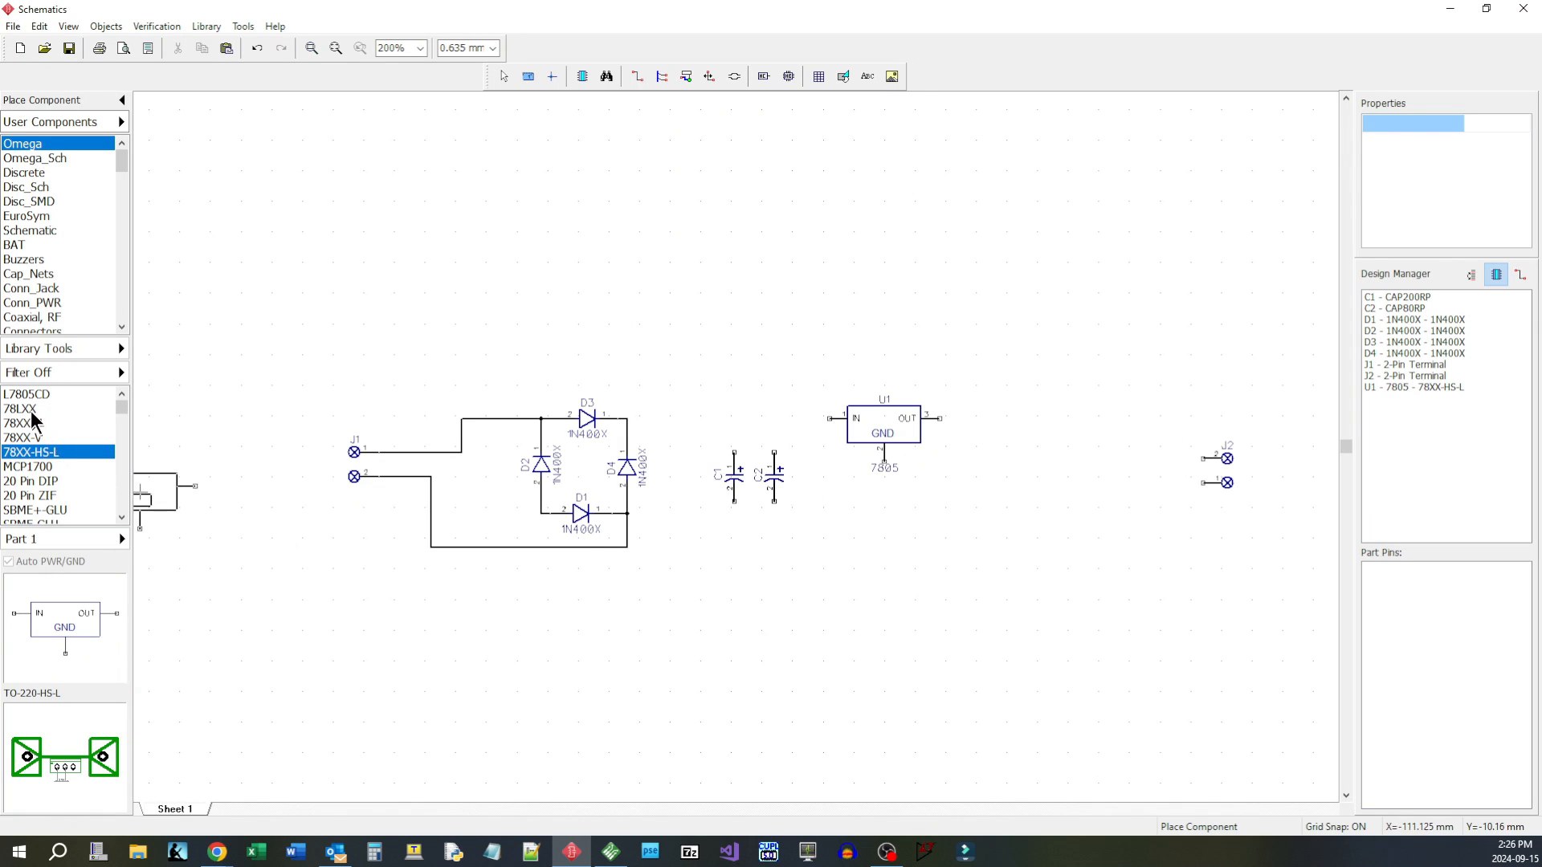
left_click(21, 408)
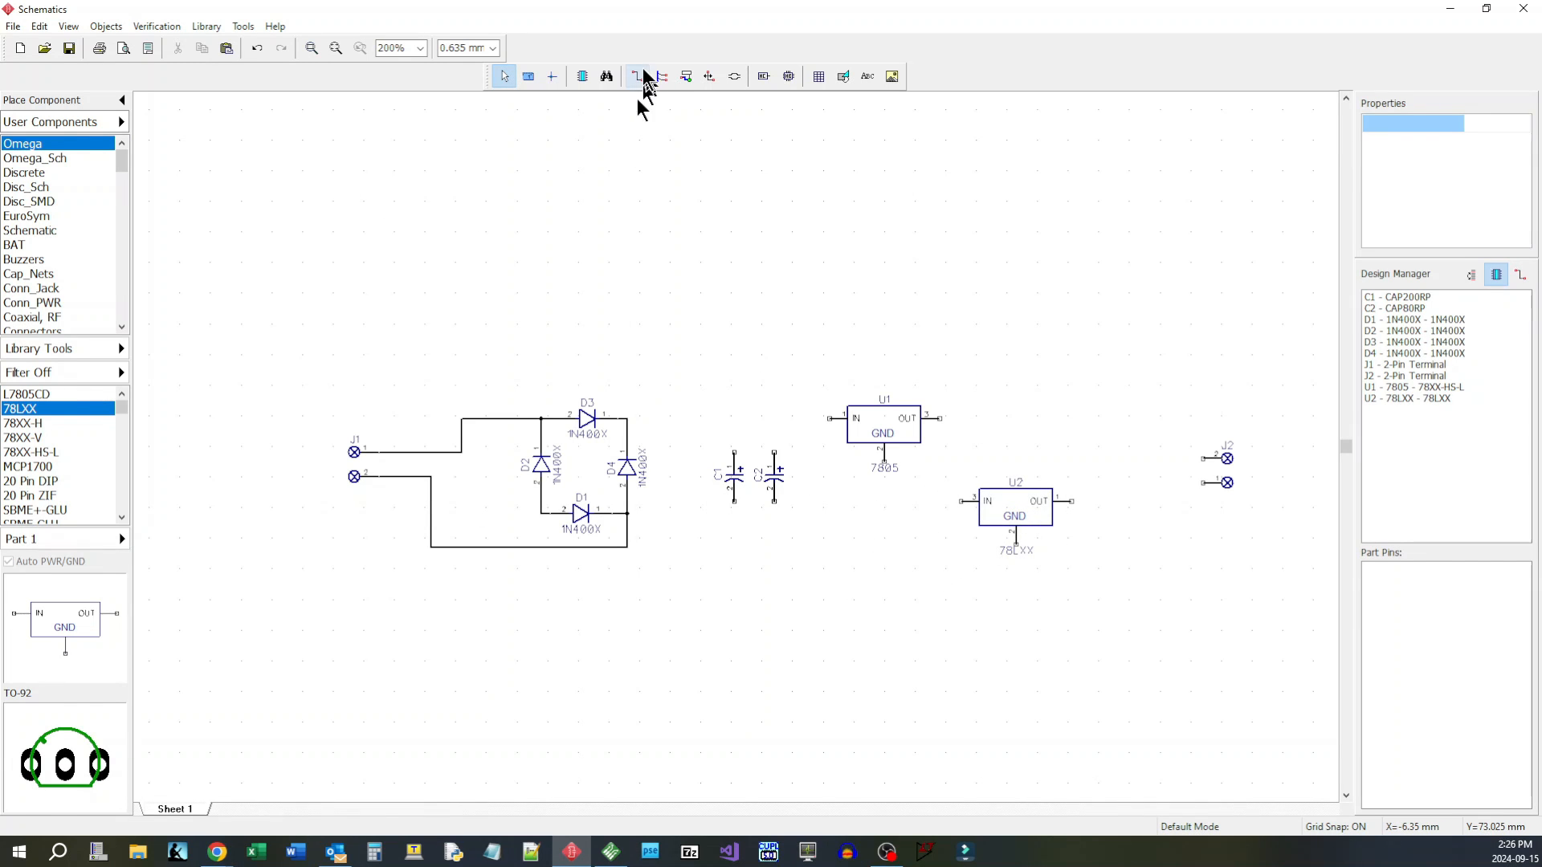
Step: Draw wires from the bridge through C1, C2, U1 and U2 to output terminal J2
left_click(638, 76)
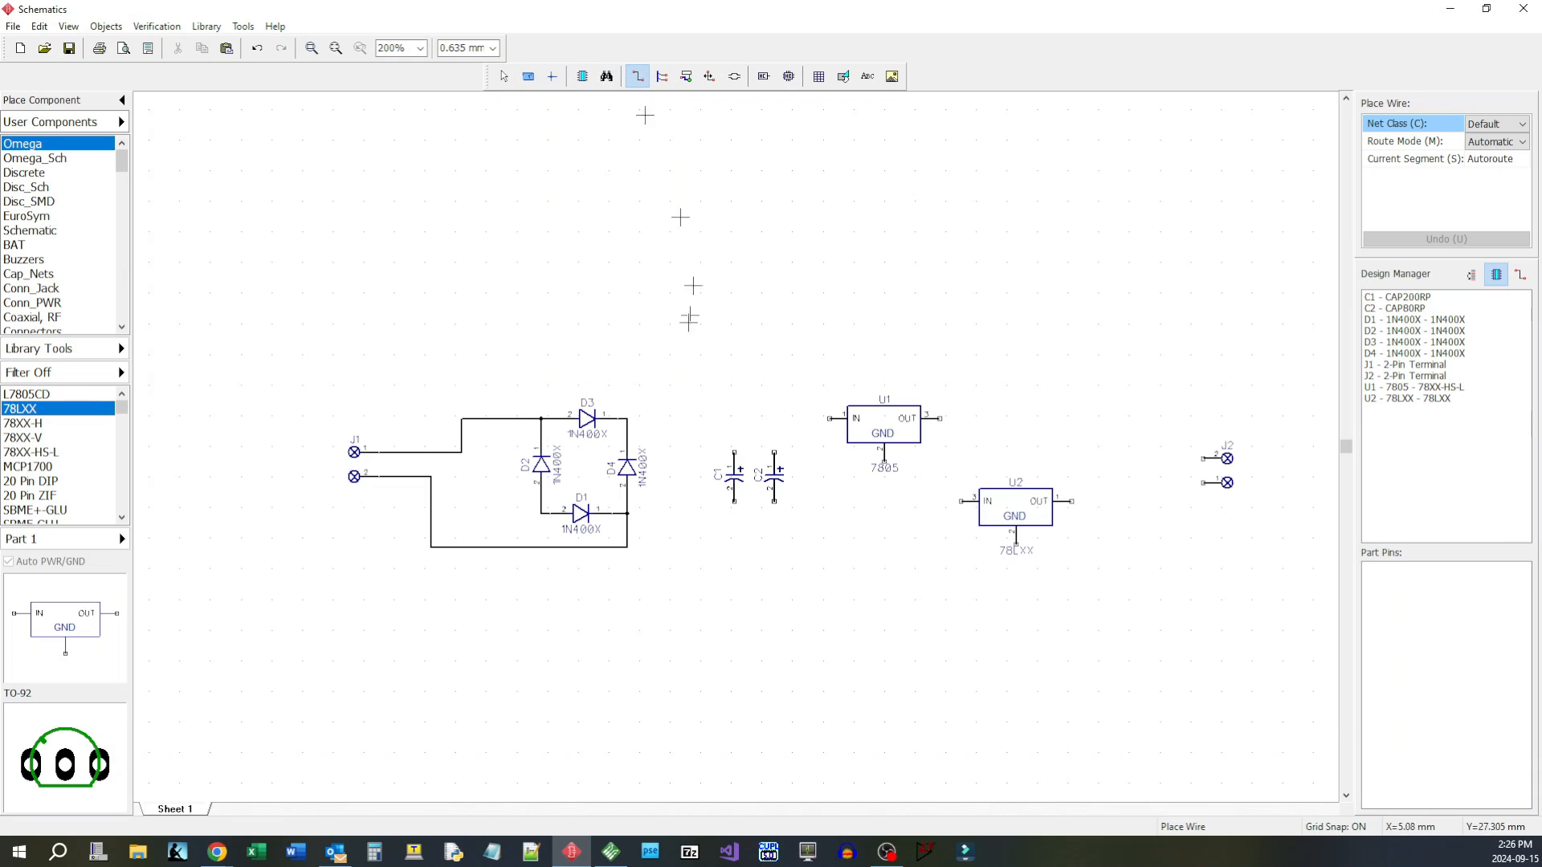
left_click_drag(626, 417, 843, 418)
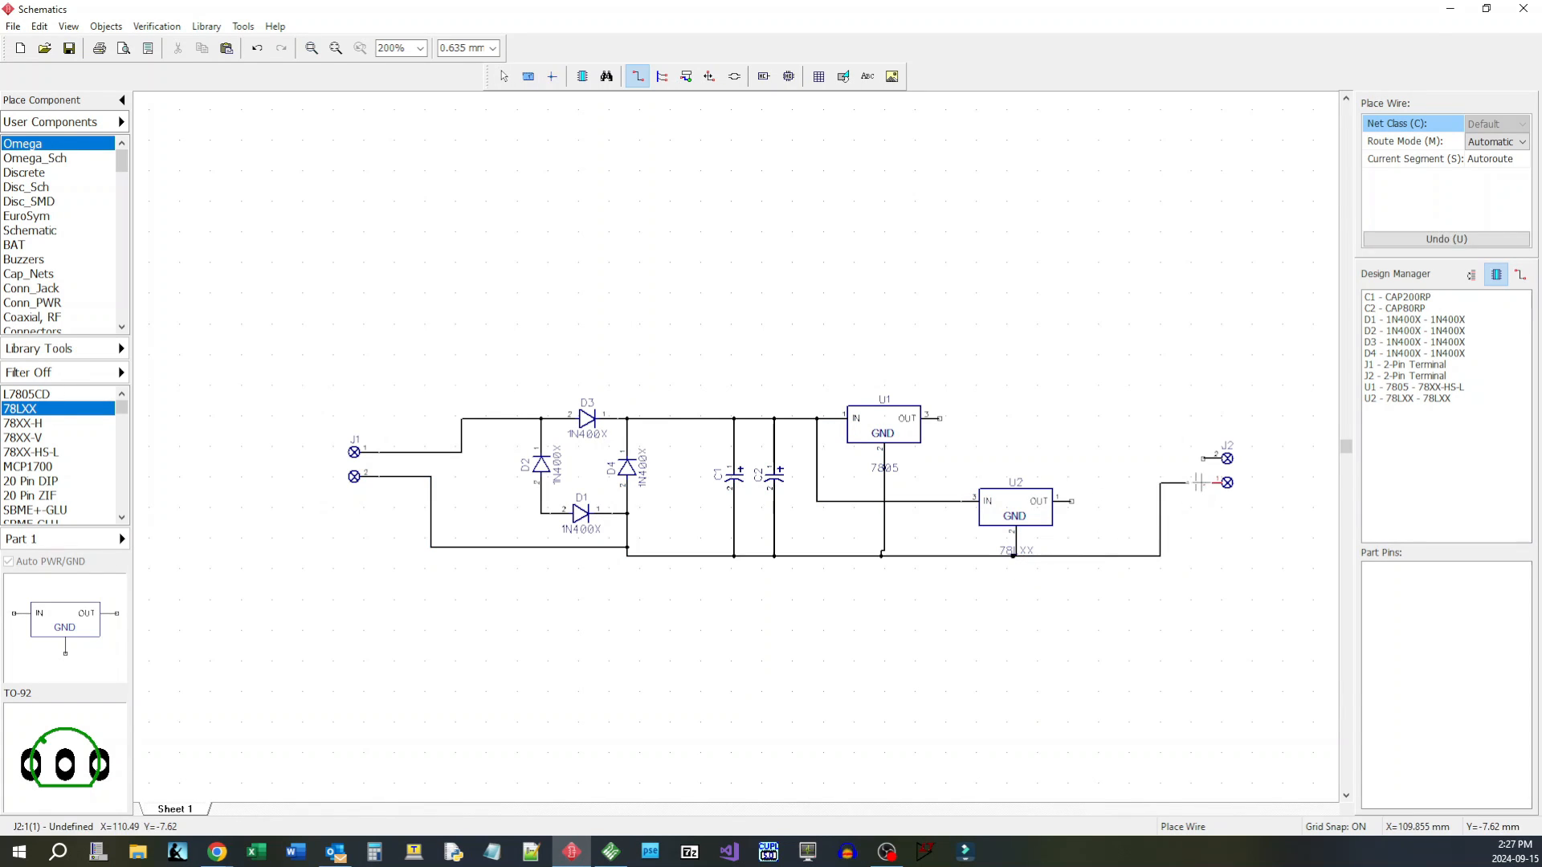
left_click(1158, 458)
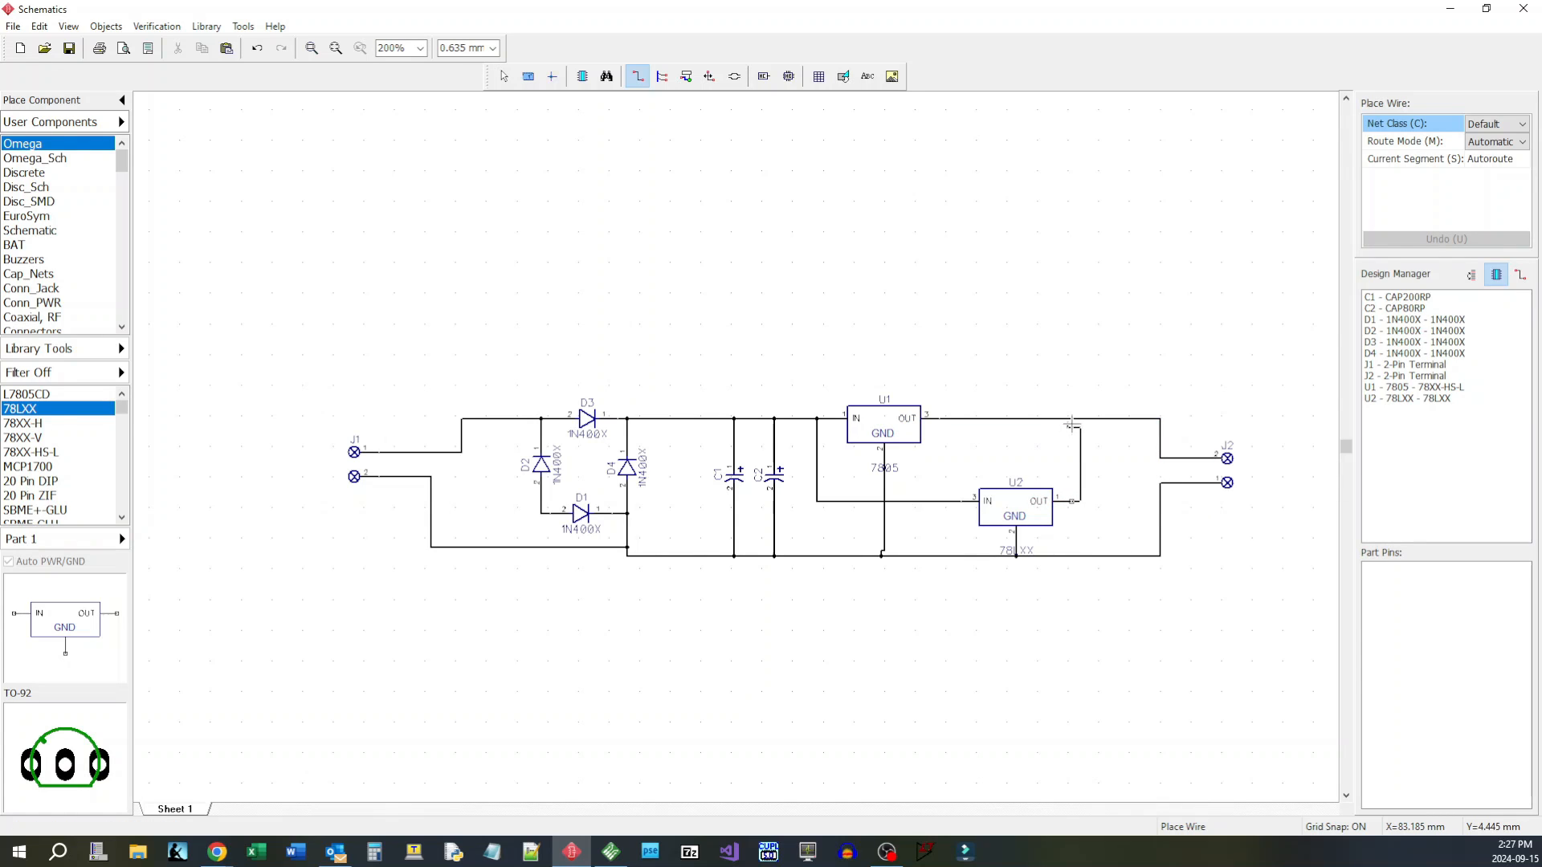
mouse_move(642, 612)
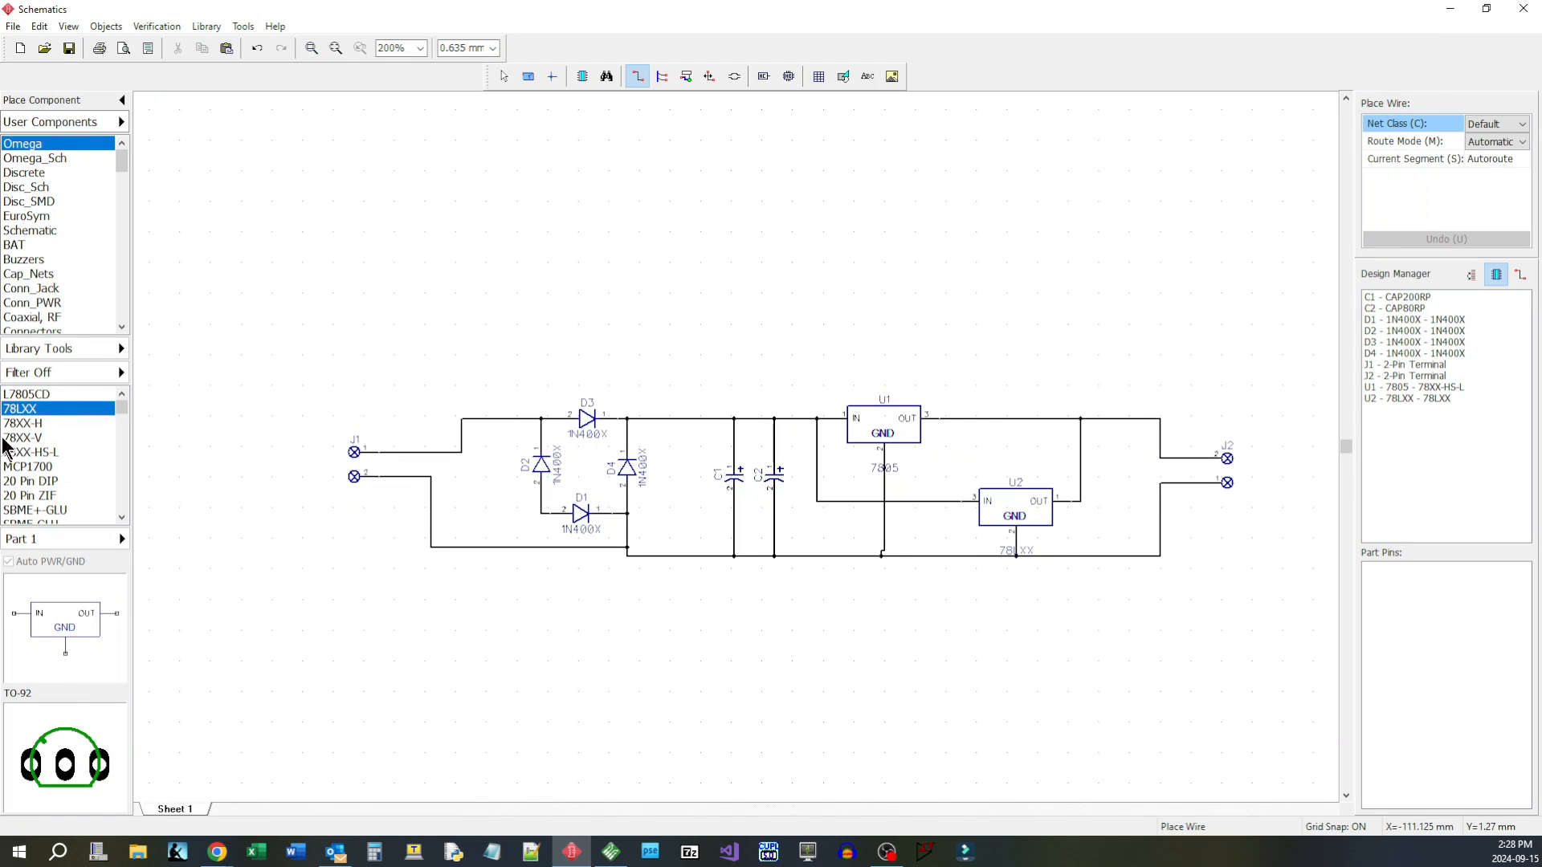
Step: Place the CAP200 capacitor C3 and start wiring it into the circuit near the bridge
left_click(24, 481)
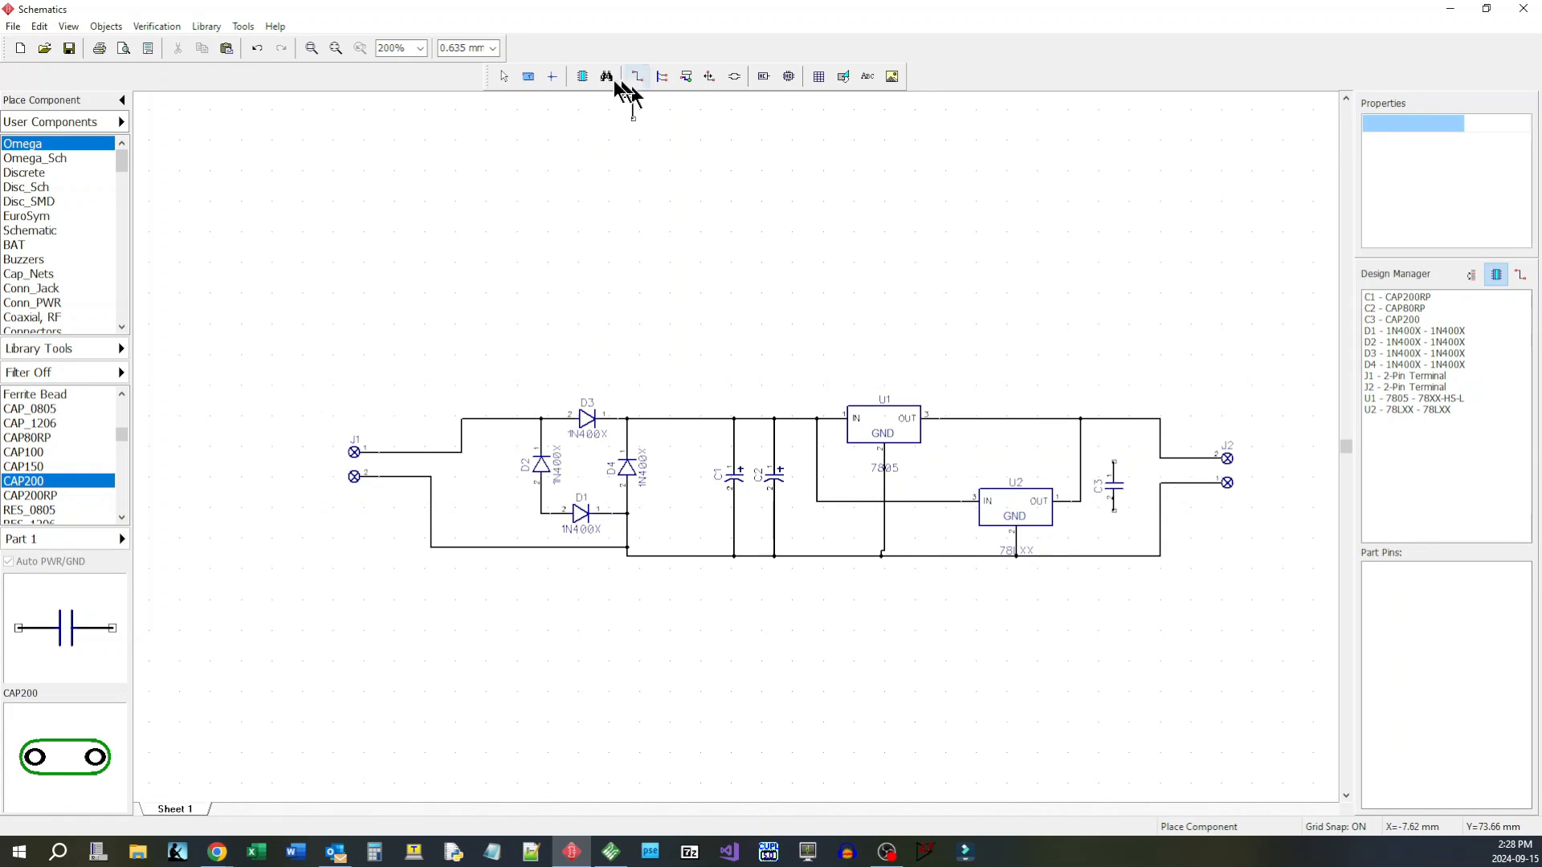
left_click(637, 75)
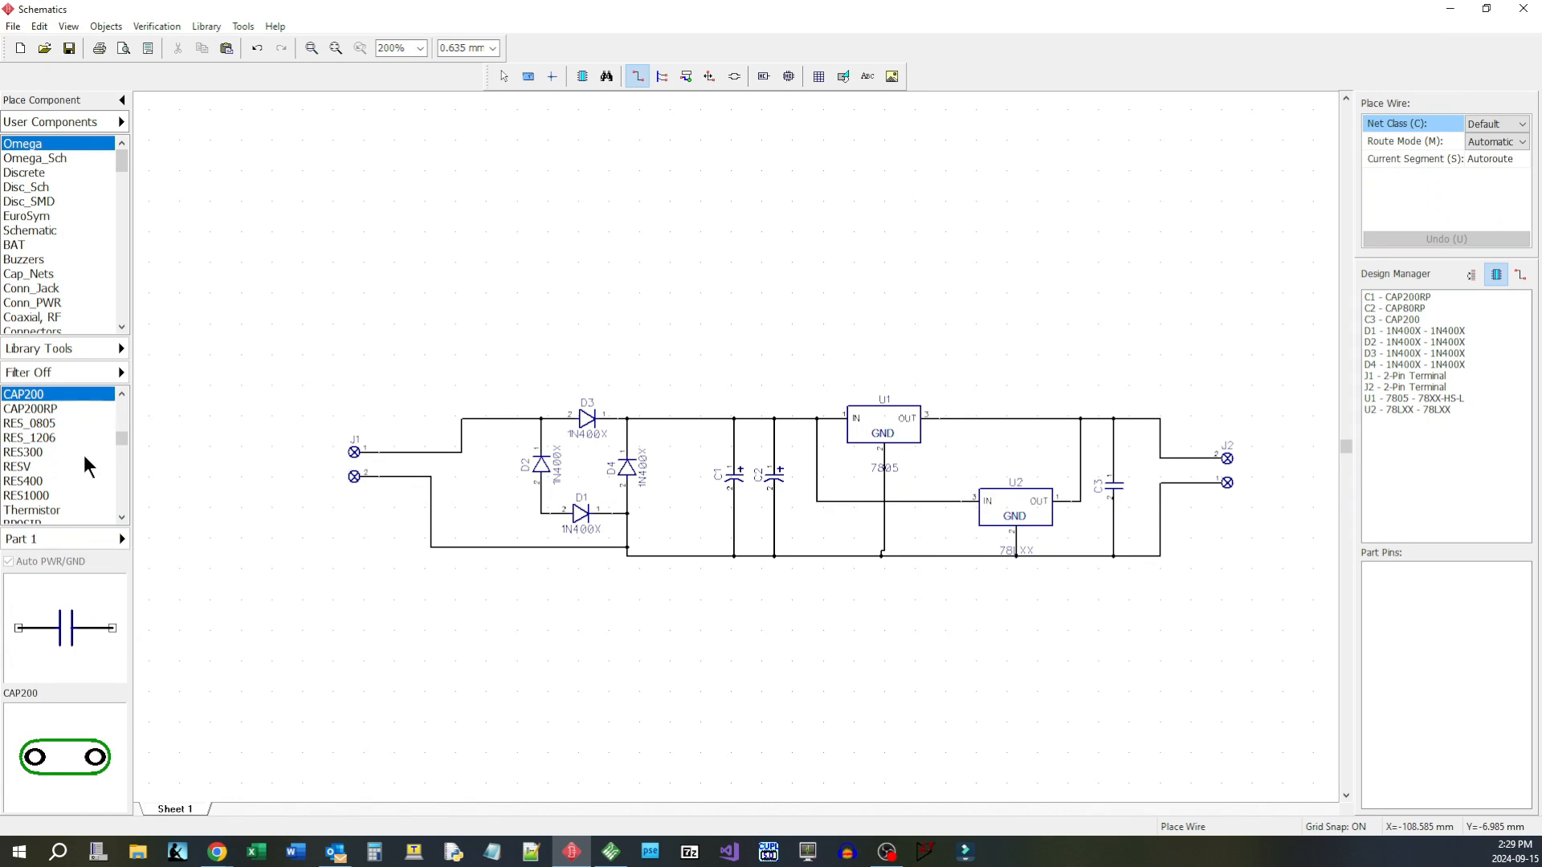
left_click(584, 417)
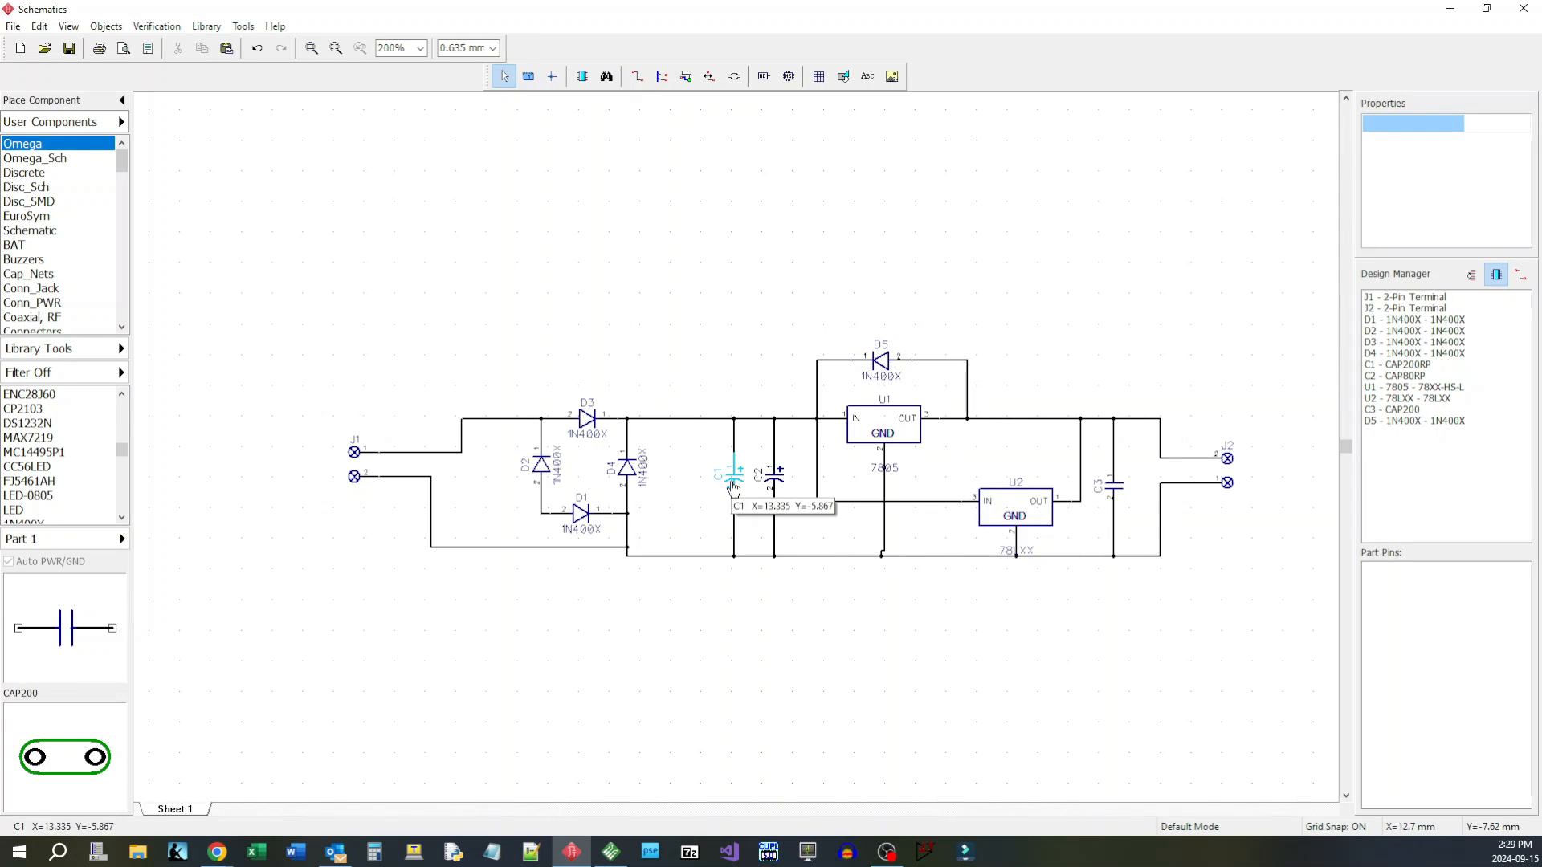
mouse_move(885, 358)
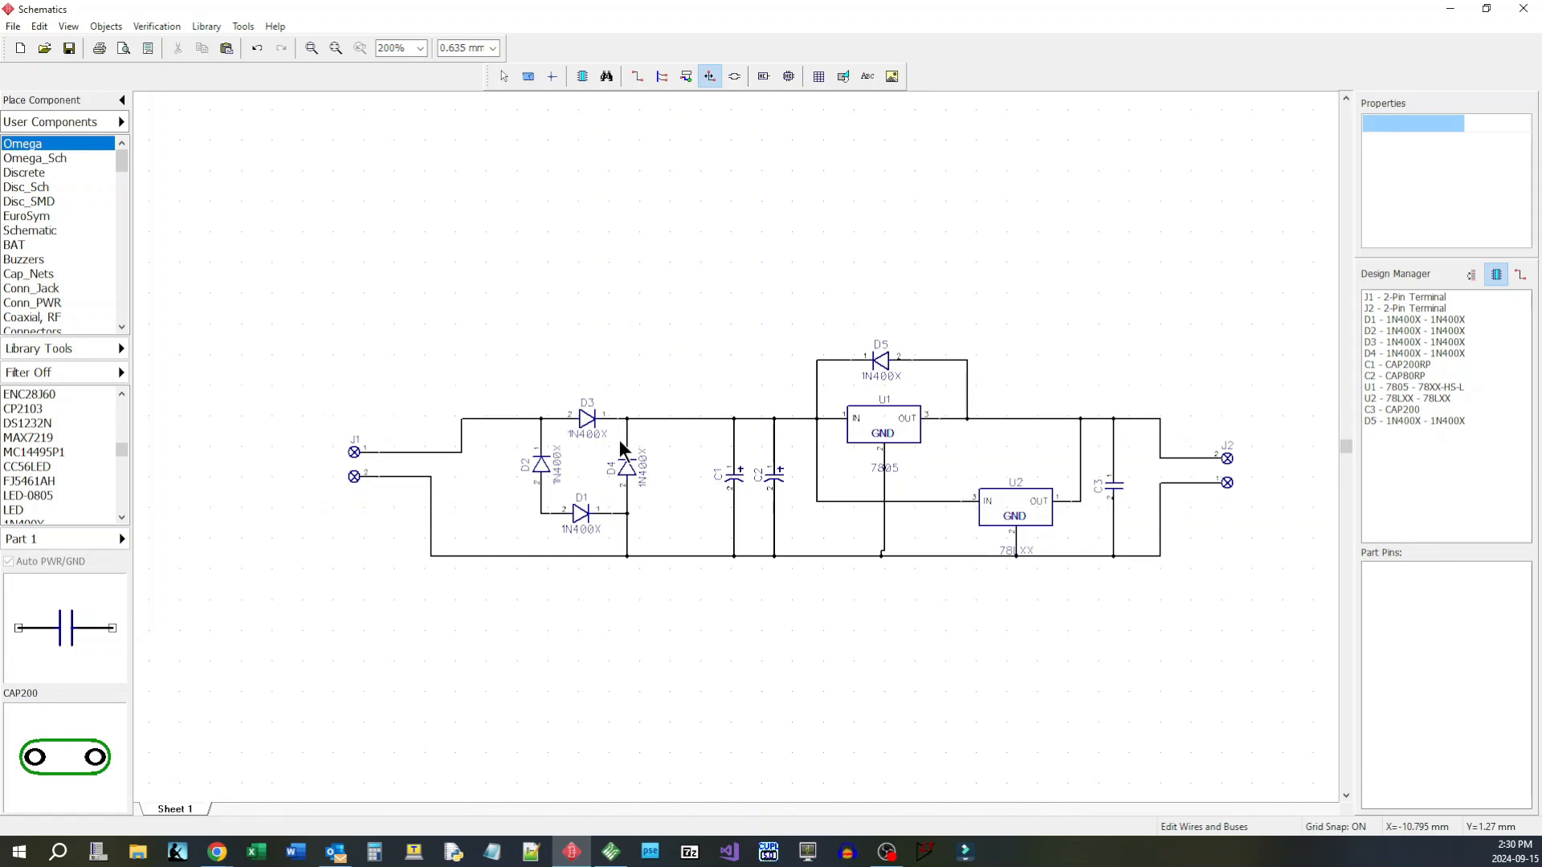
mouse_move(1023, 520)
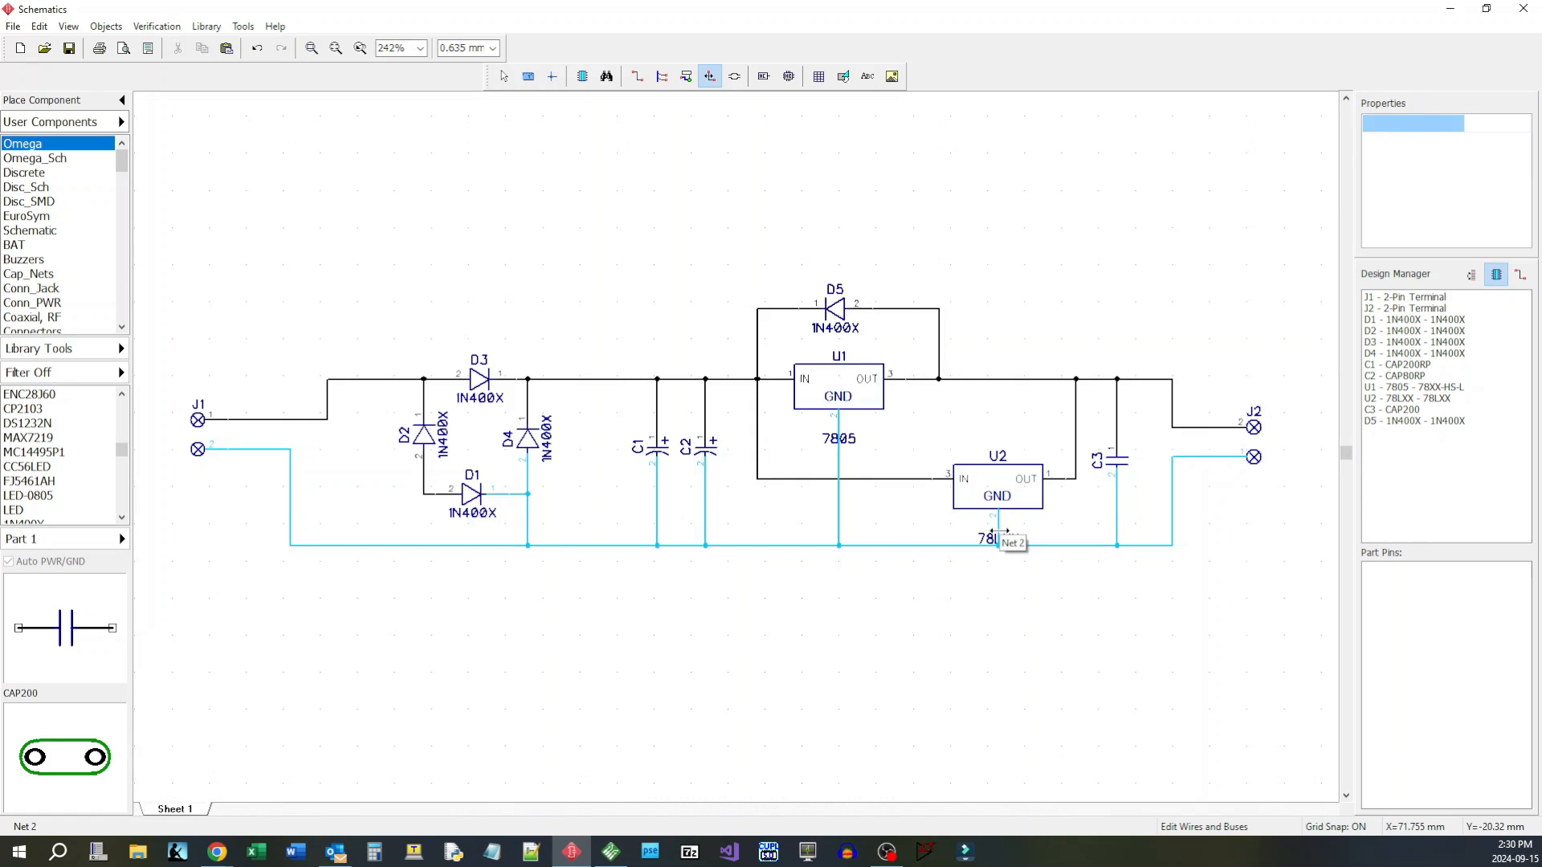
Step: Highlight ground Net 2 to check J1, capacitors, regulators and J2 share it
left_click(336, 48)
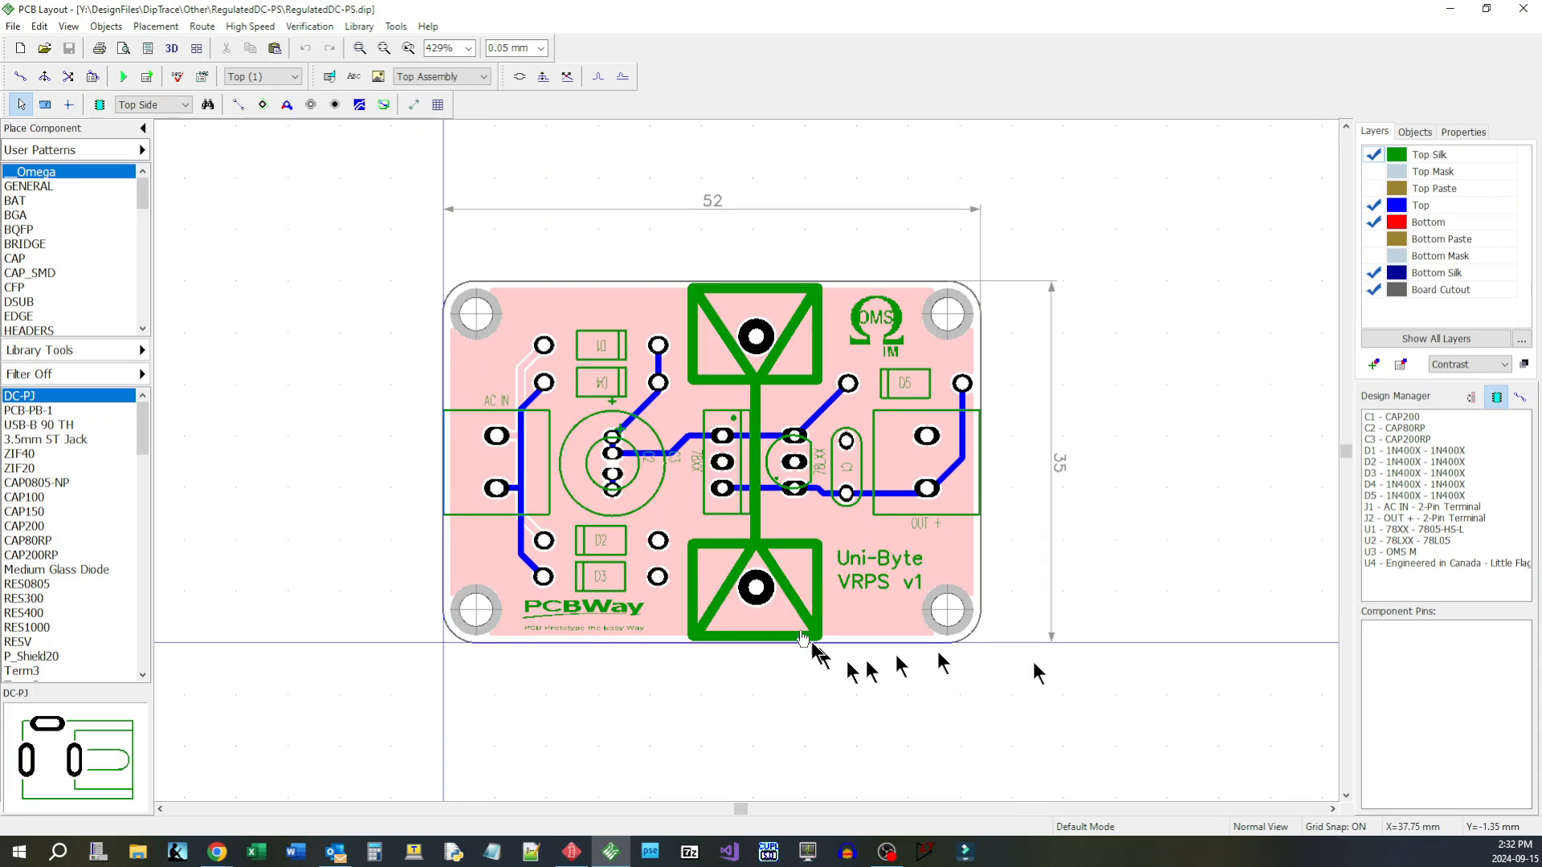
left_click(515, 487)
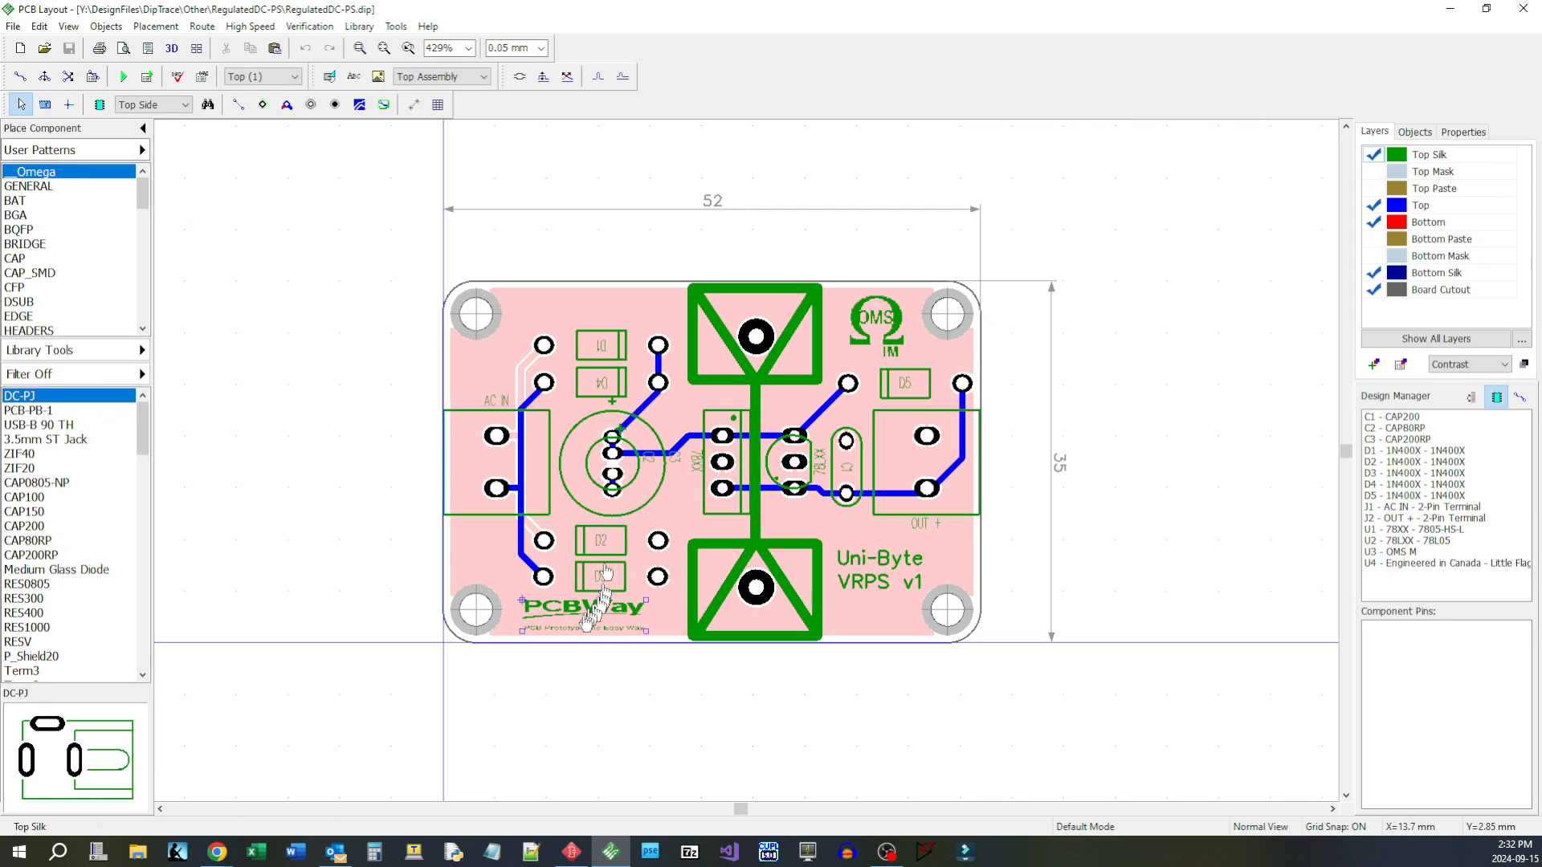
left_click(722, 462)
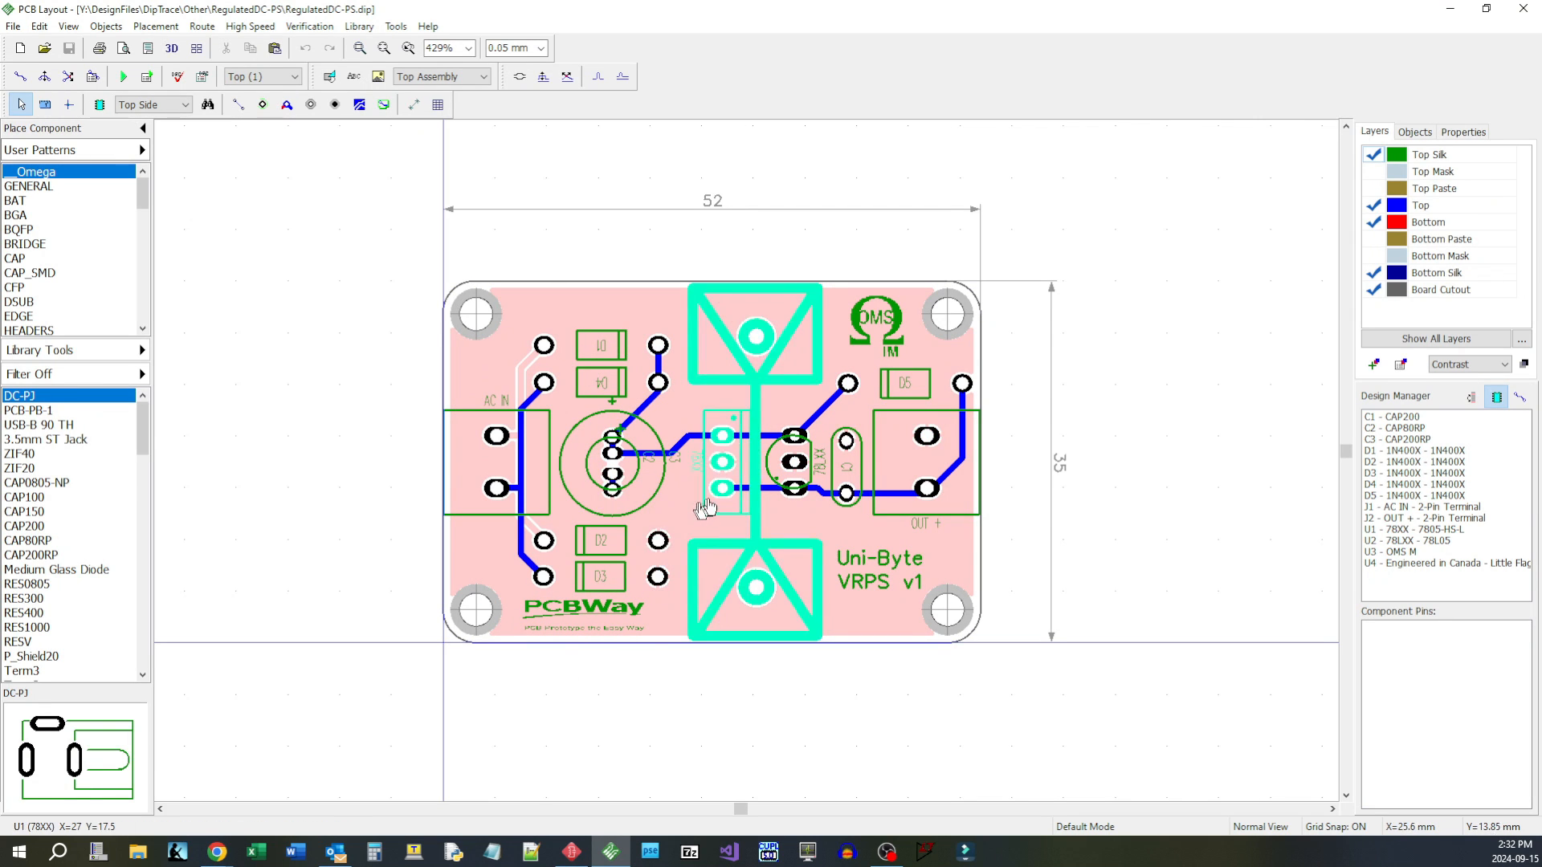
mouse_move(713, 482)
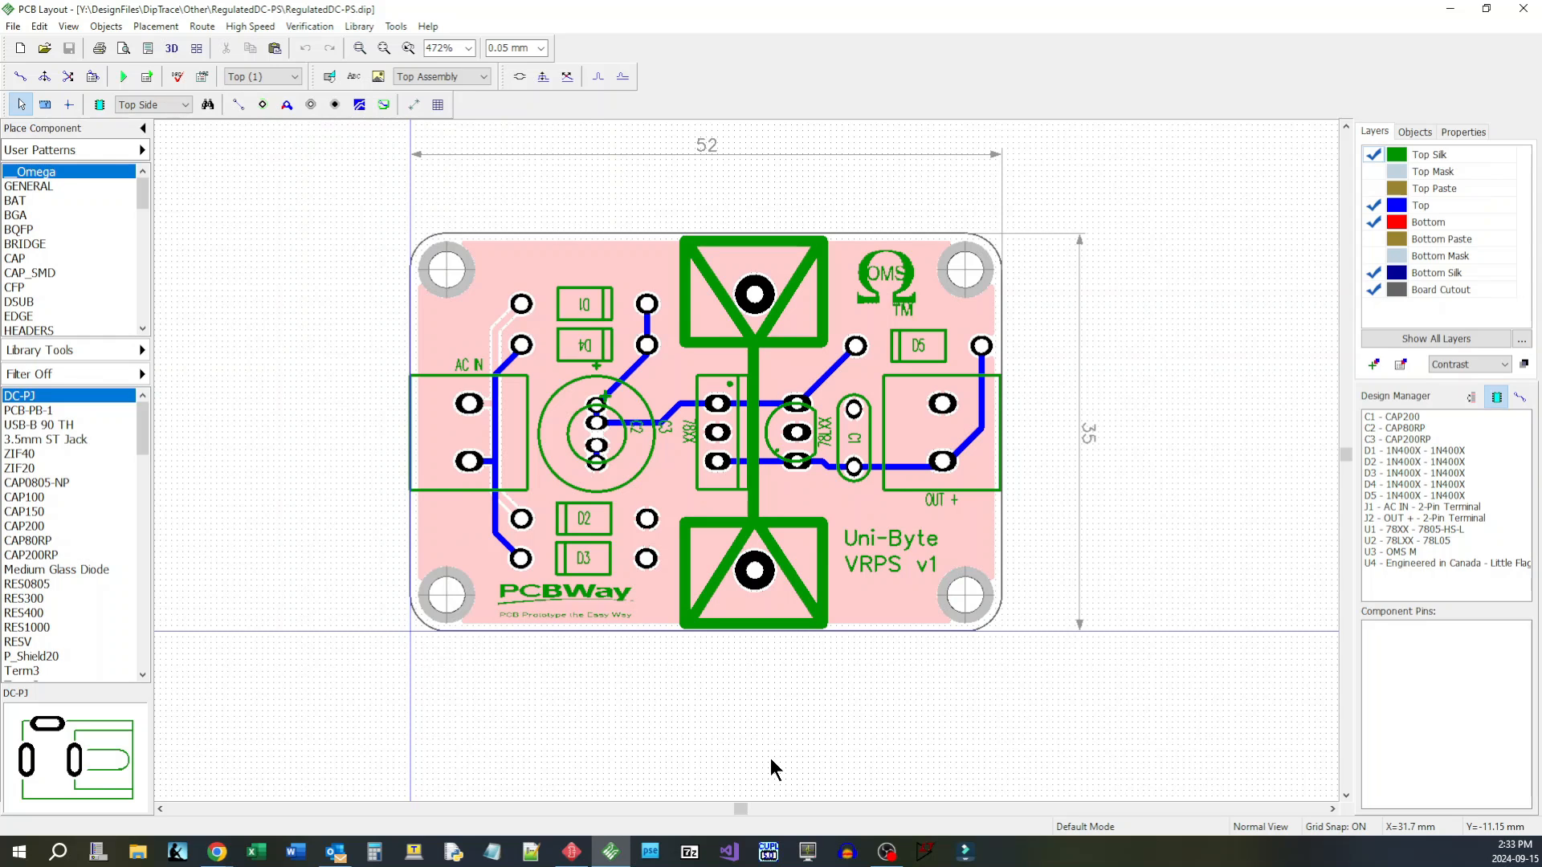
Step: Export all layers via File > Export > Gerber as RegulatedDC-PS_gerber.zip
left_click(13, 26)
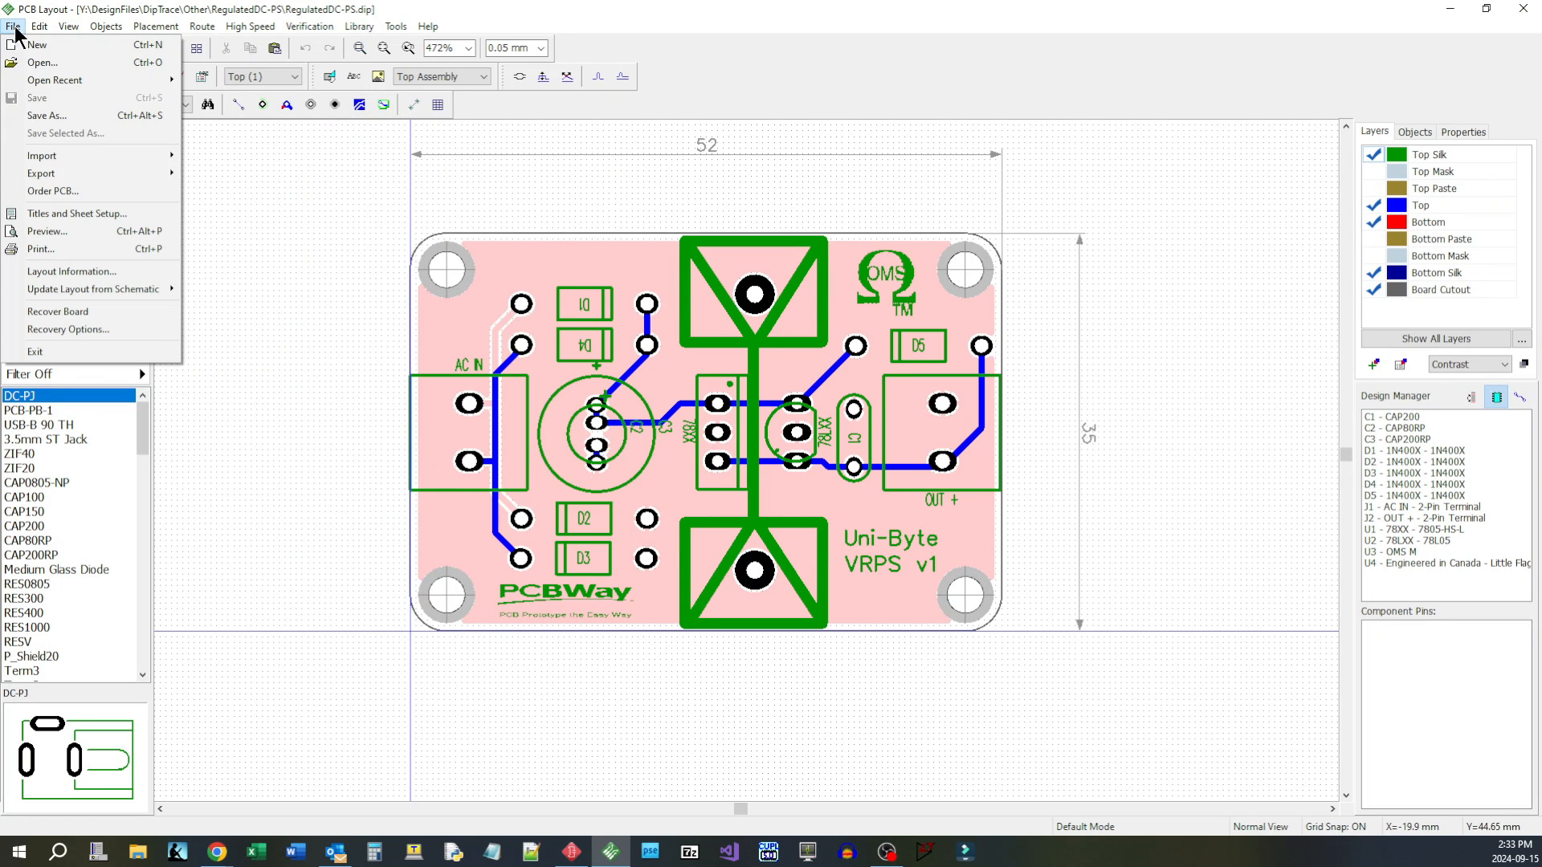
left_click(790, 613)
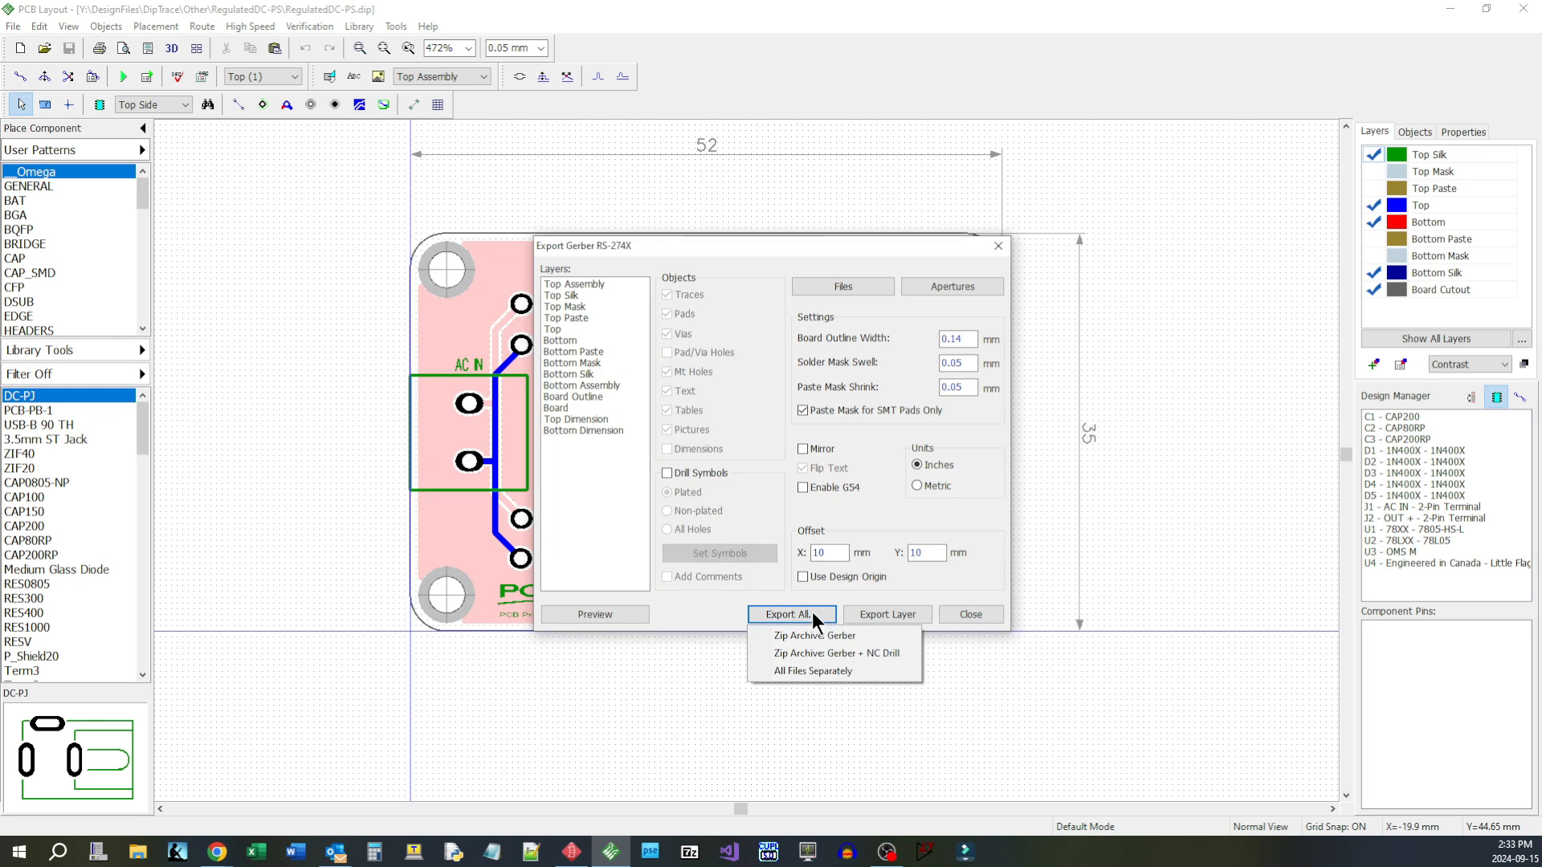
left_click(815, 634)
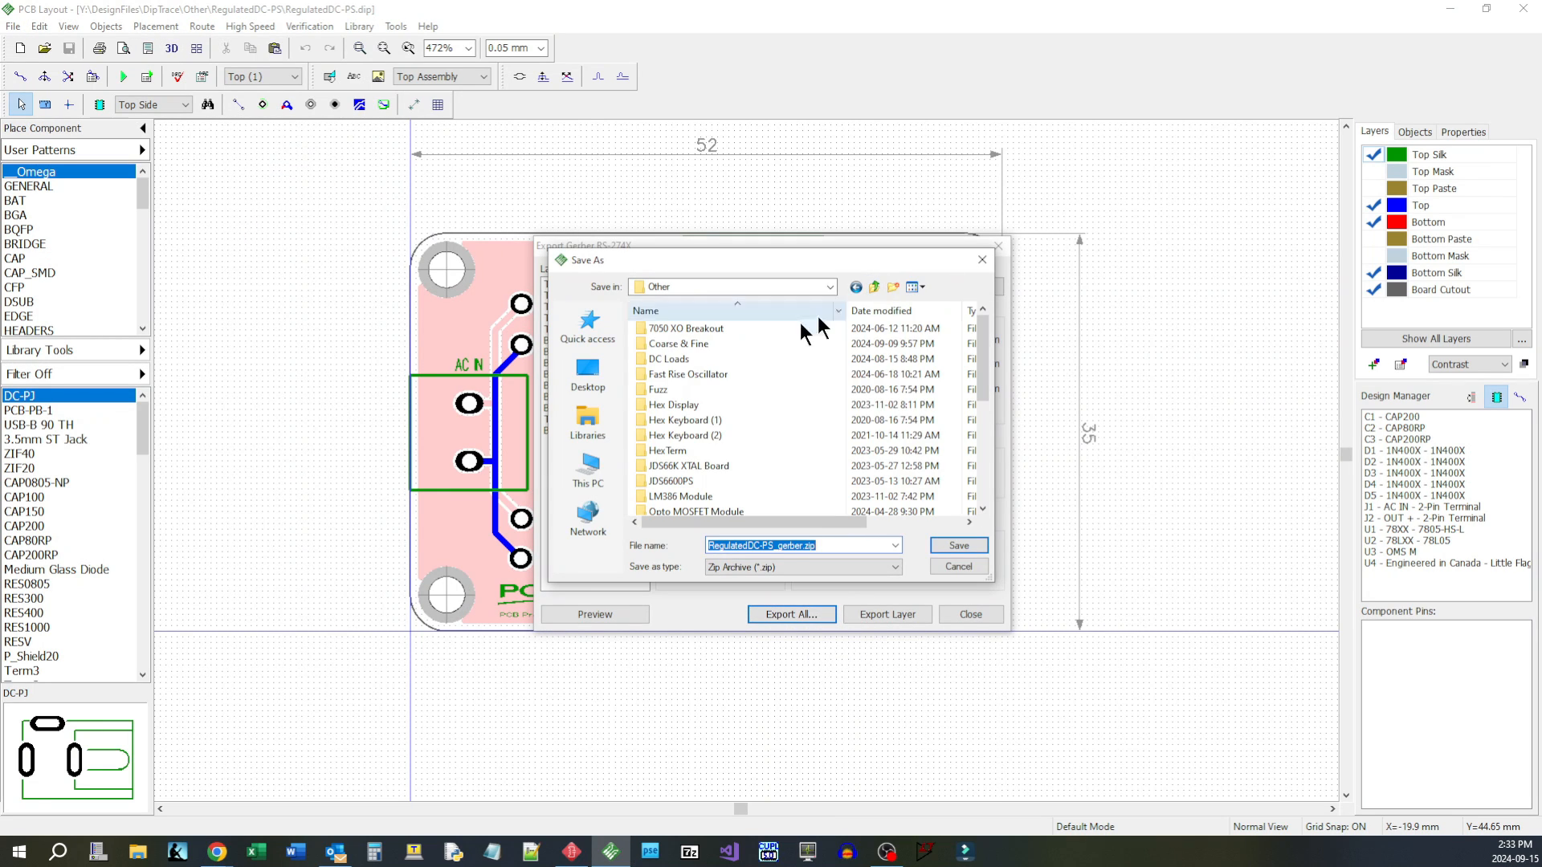
scroll("down", 3)
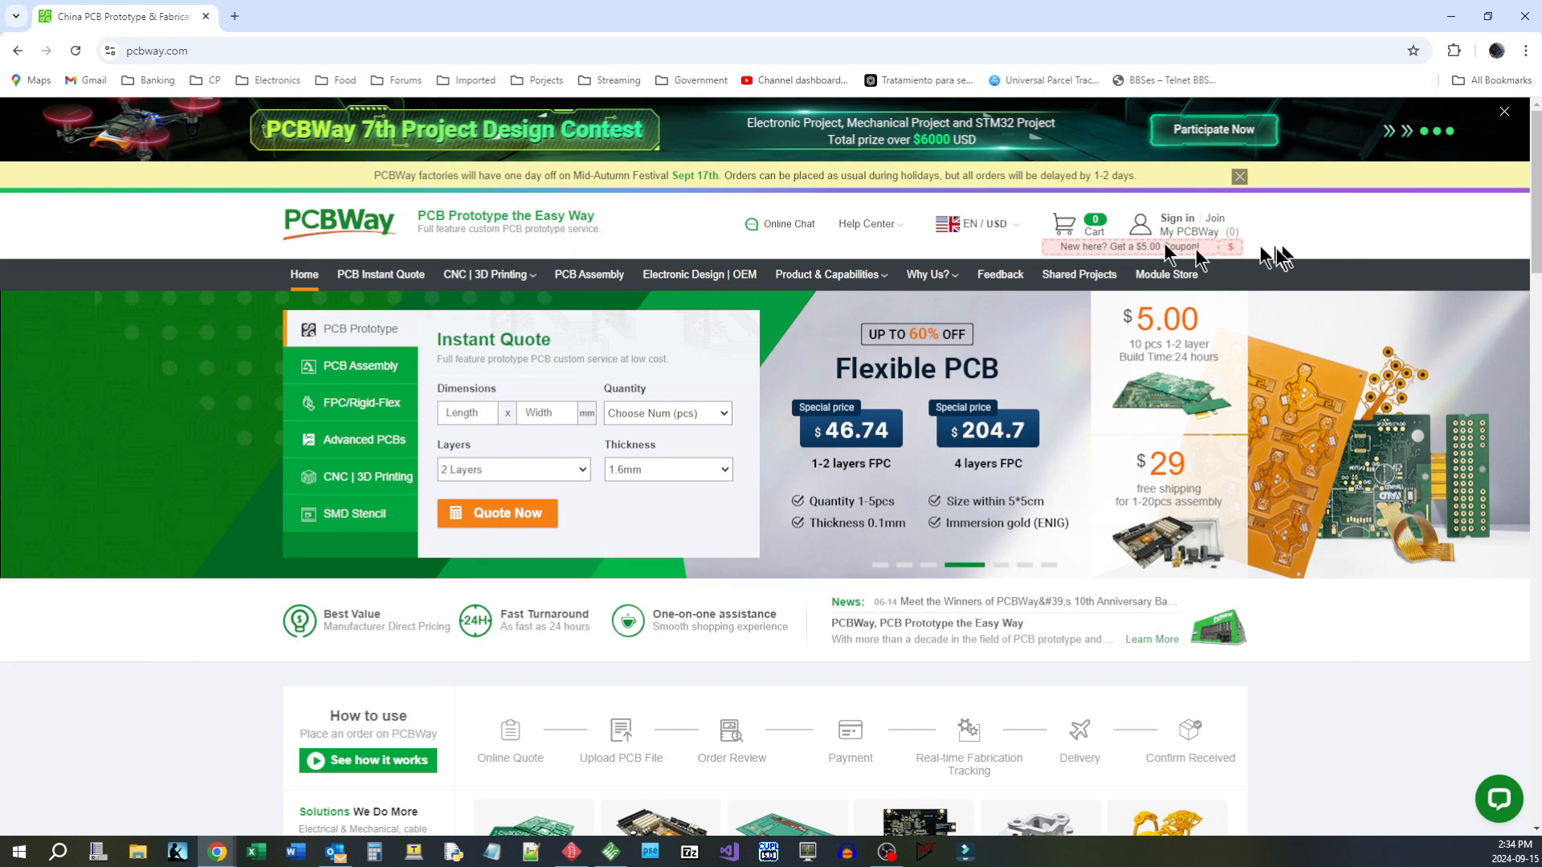
mouse_move(1334, 253)
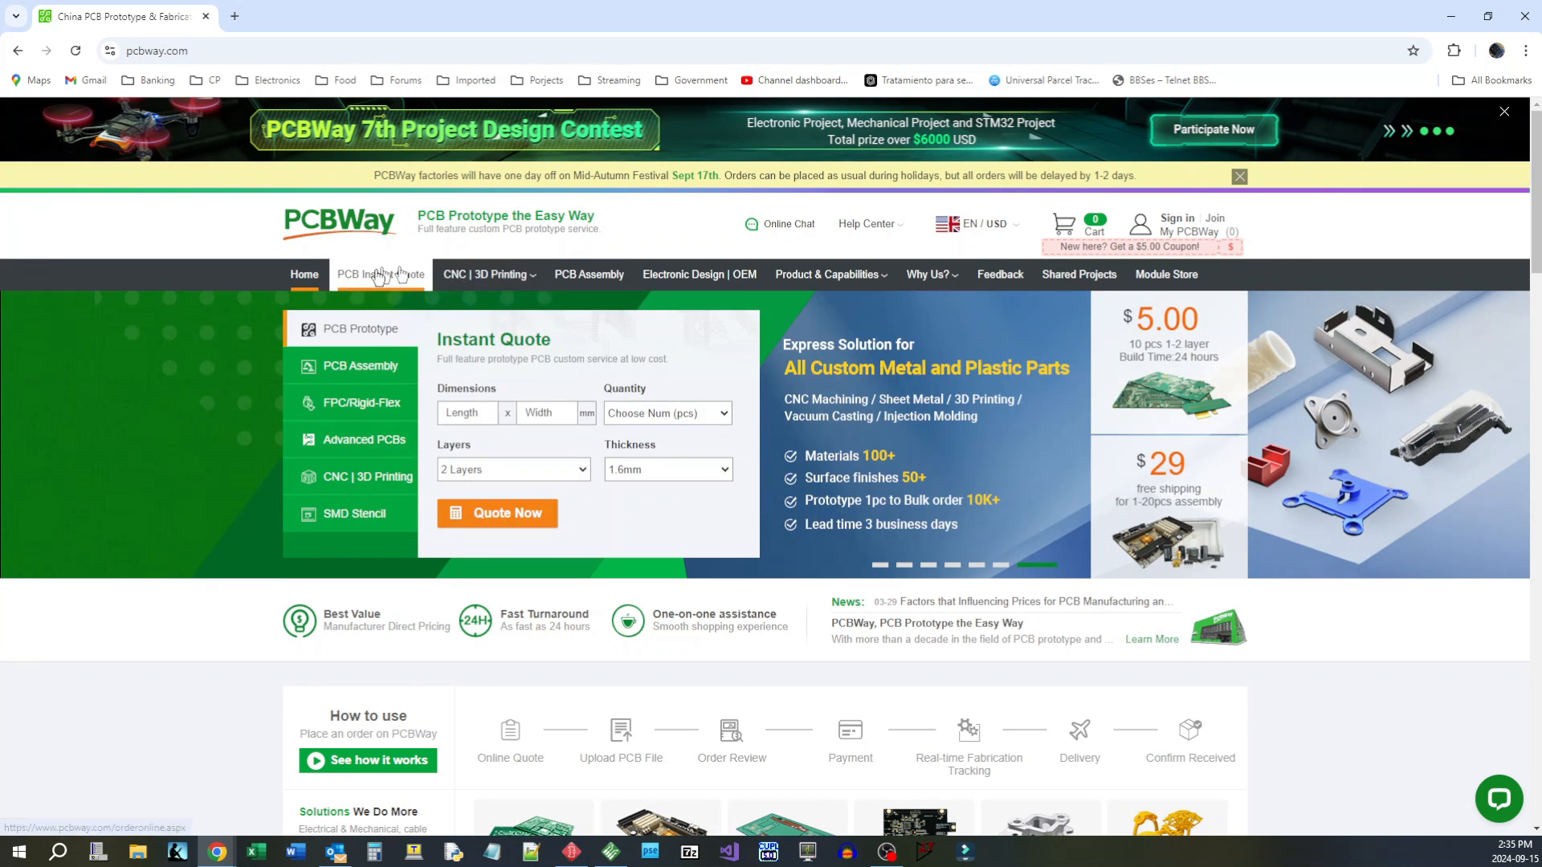
Step: Start a PCB Instant Quote from the pcbway.com navigation bar
left_click(381, 275)
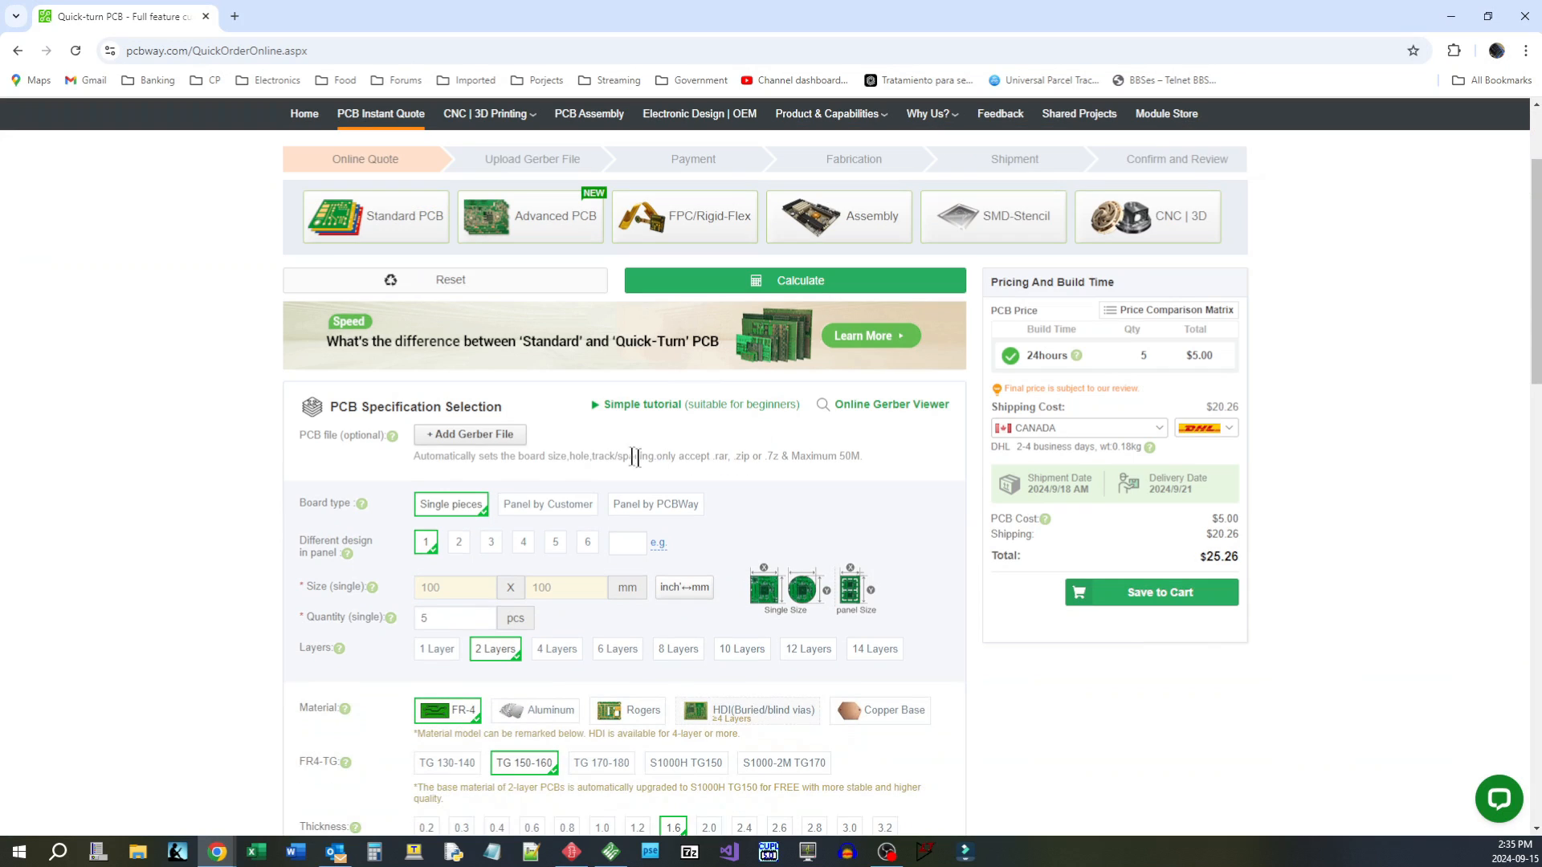
Step: Upload RegulatedDC-PS_gerber.zip from the DipTrace folder so a 2-layer 52 x 35 mm board is detected
left_click(469, 435)
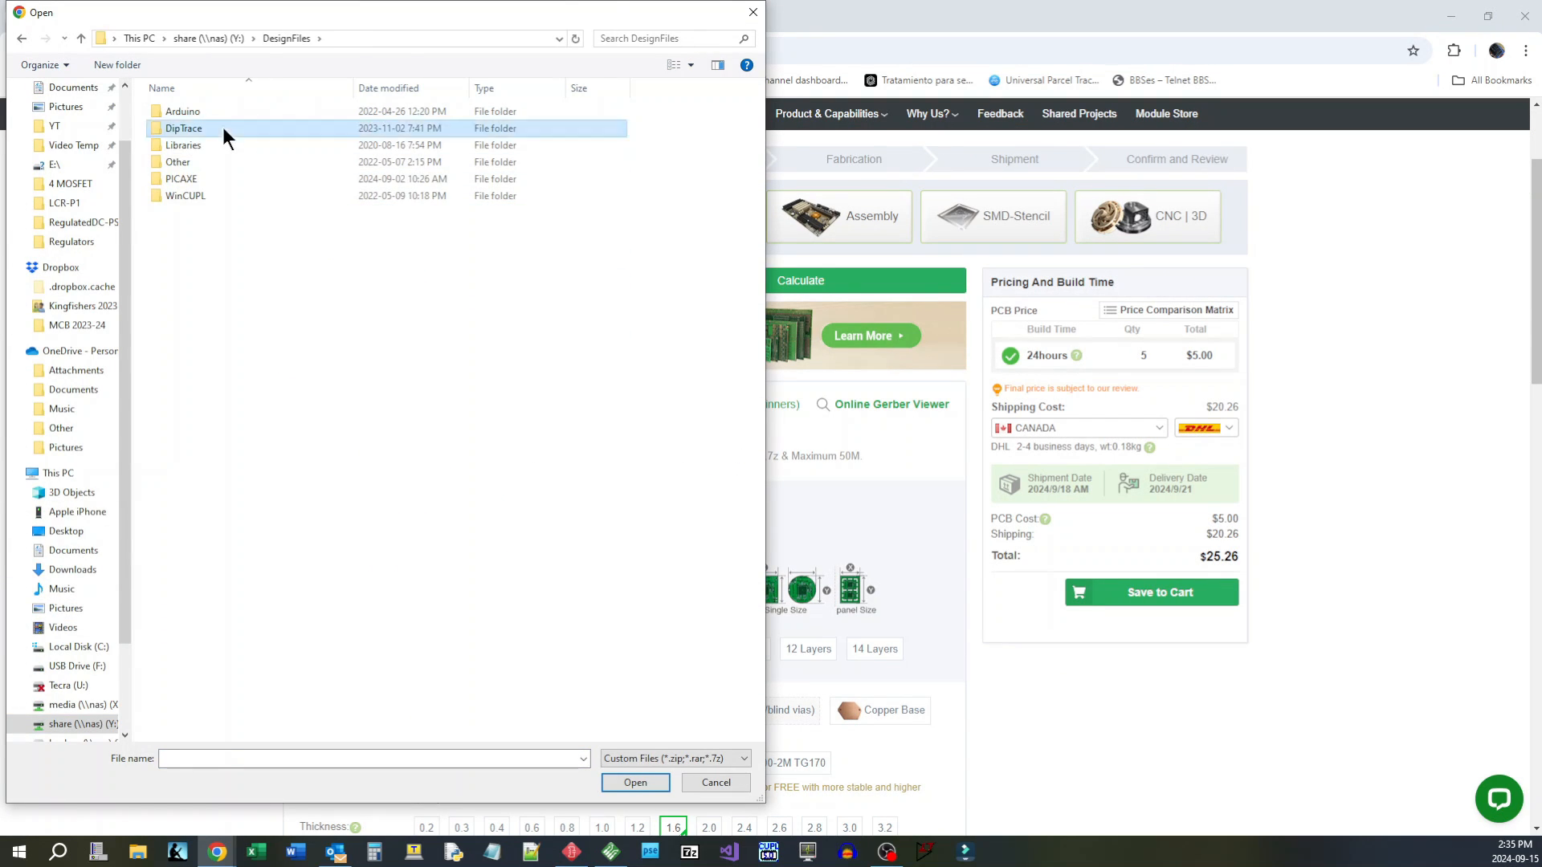
double_click(183, 128)
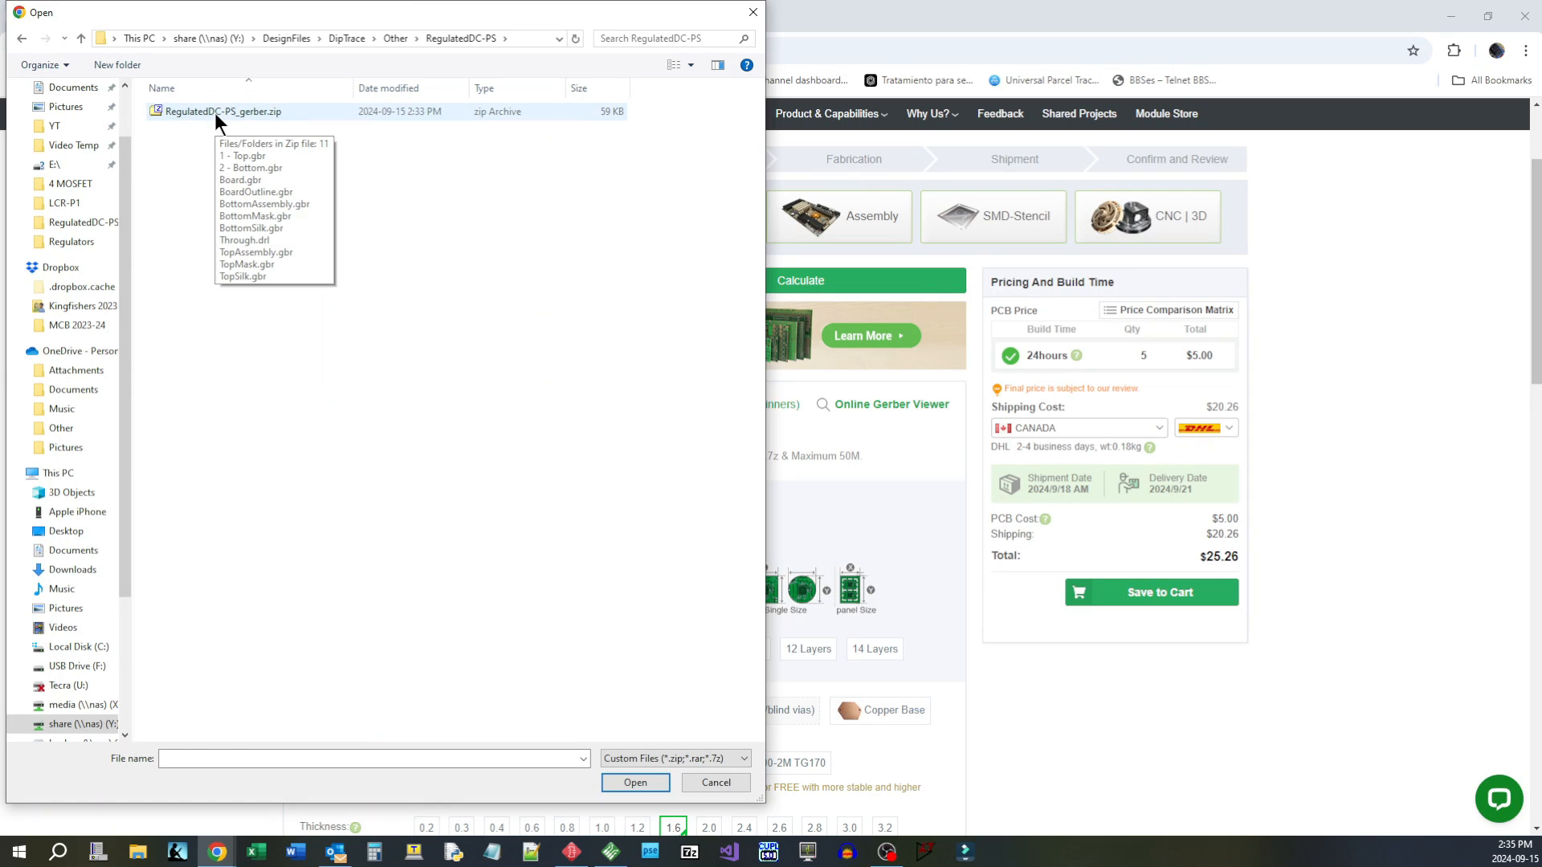
left_click(714, 782)
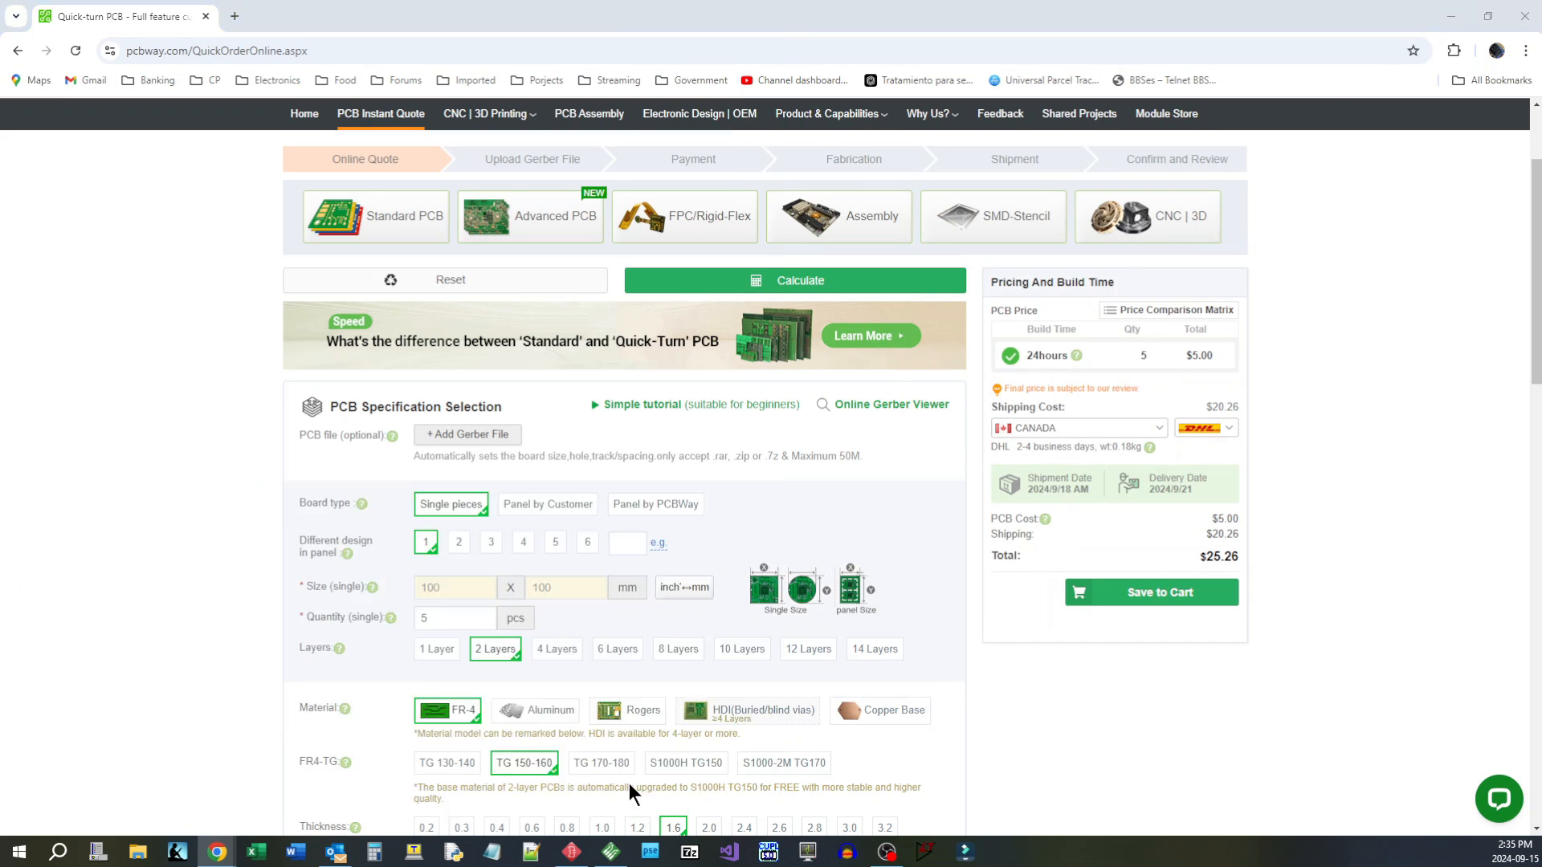
left_click(467, 436)
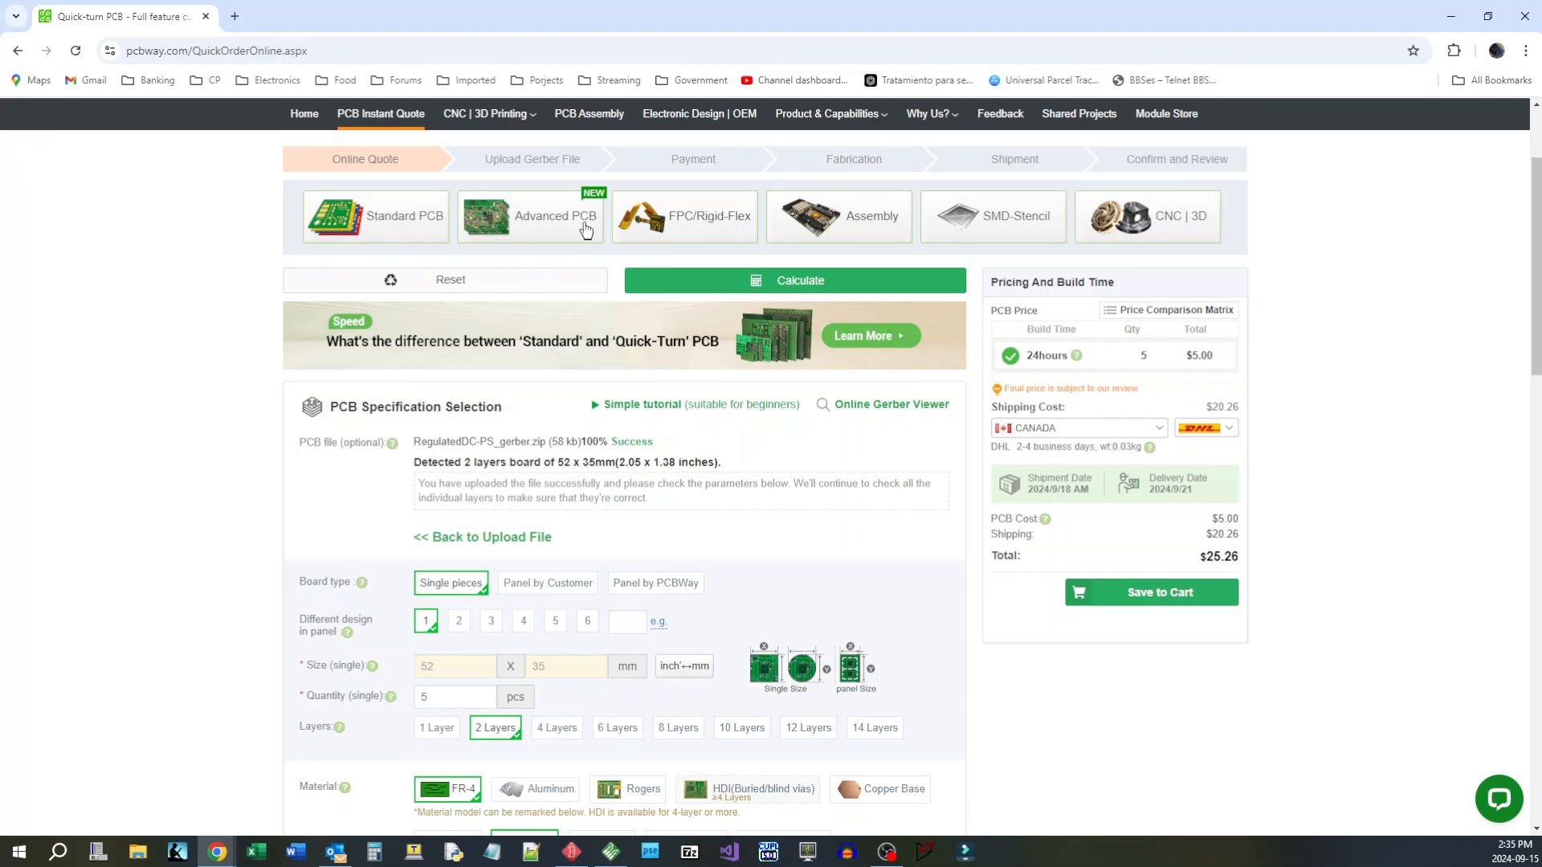
mouse_move(621, 471)
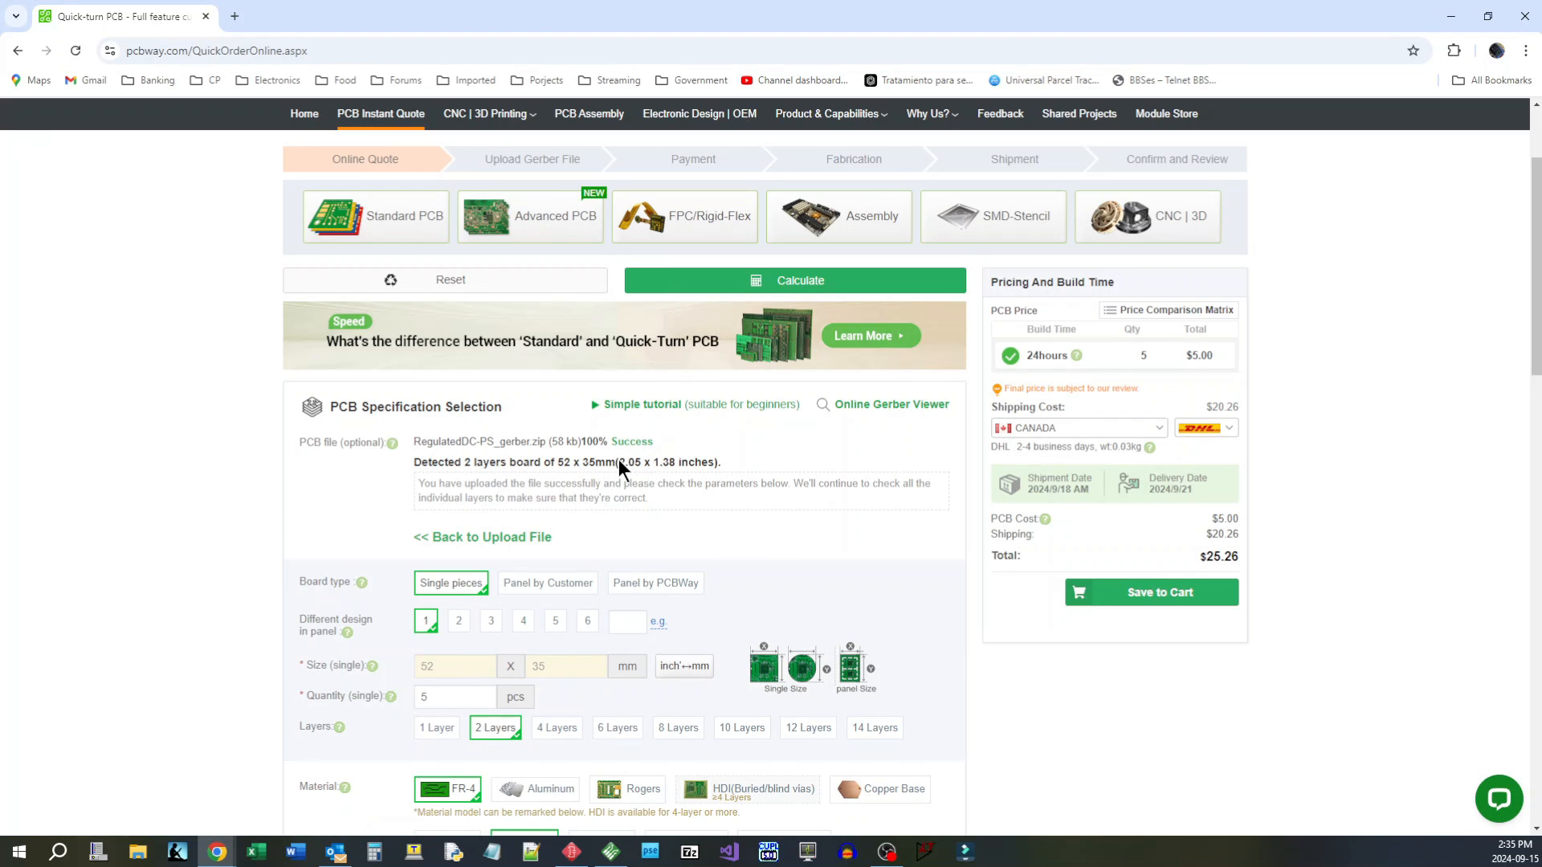
Step: Choose a red solder mask and review the remaining board specification options
scroll("down", 3)
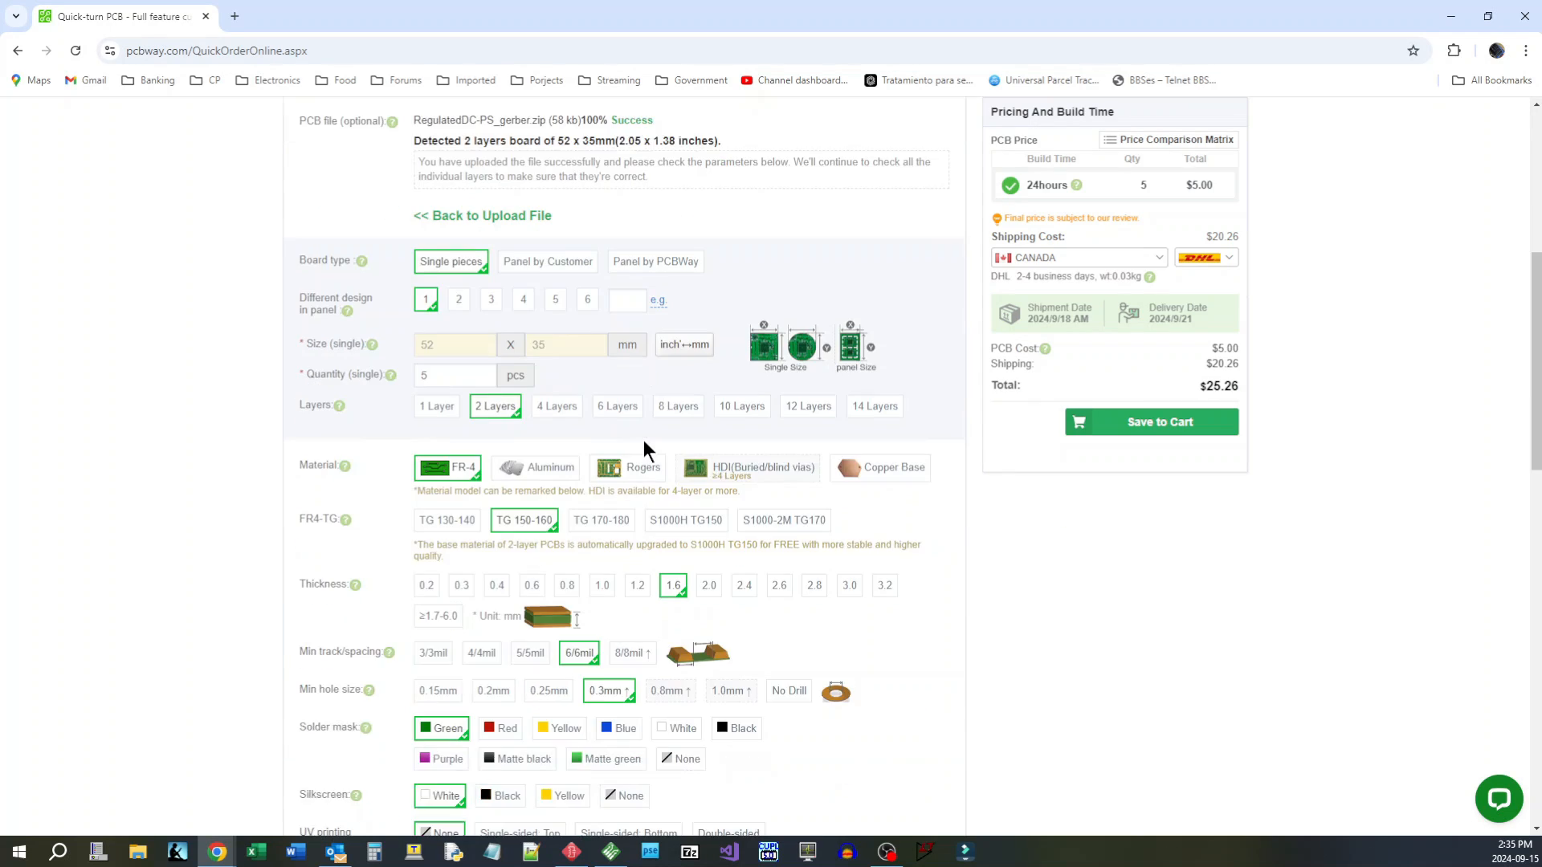
scroll("down", 3)
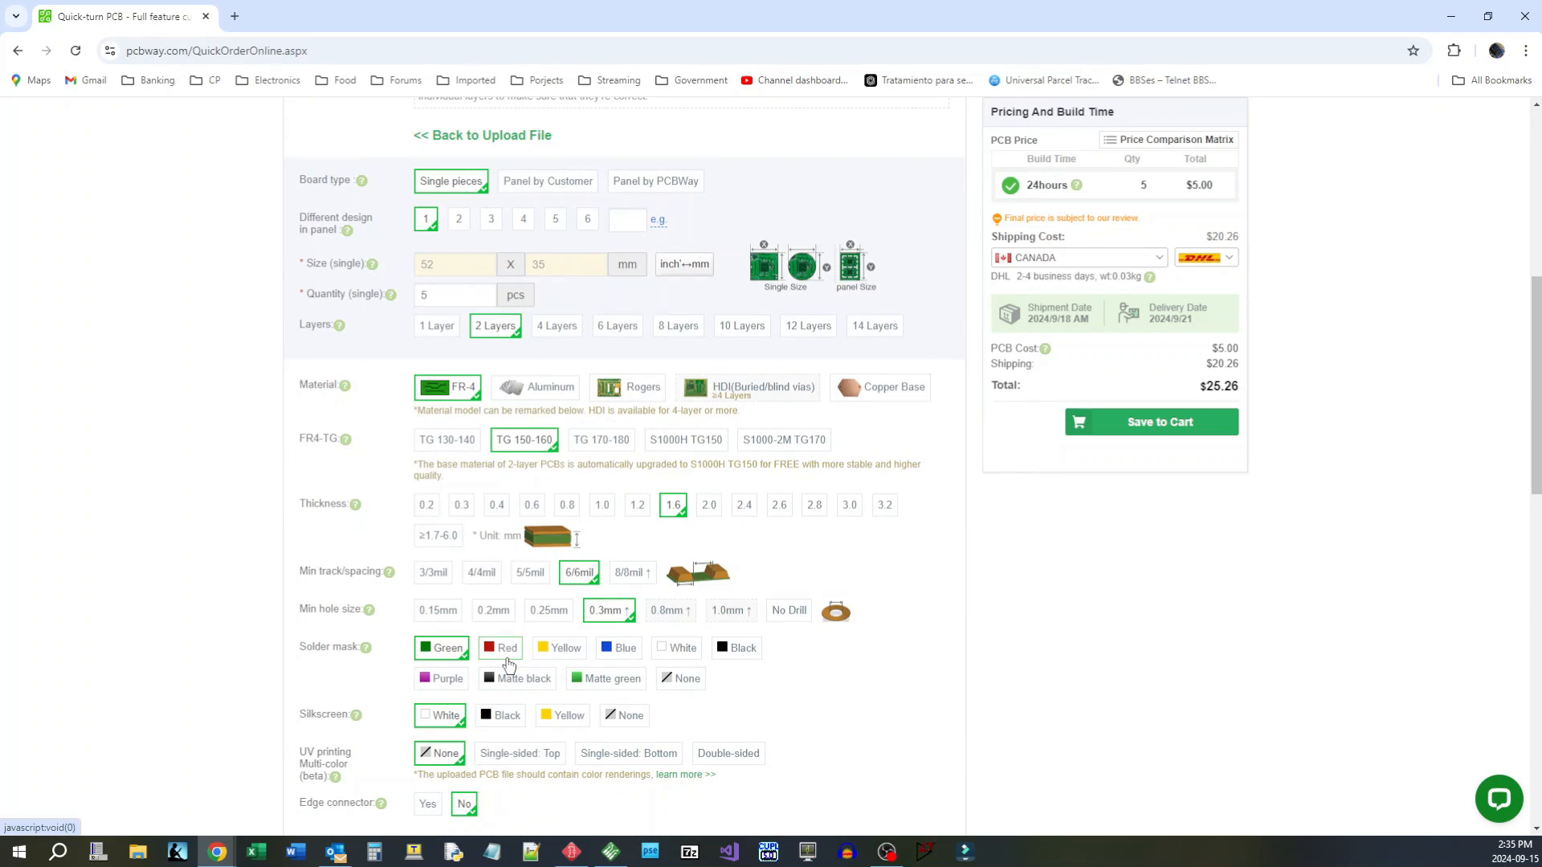
left_click(501, 647)
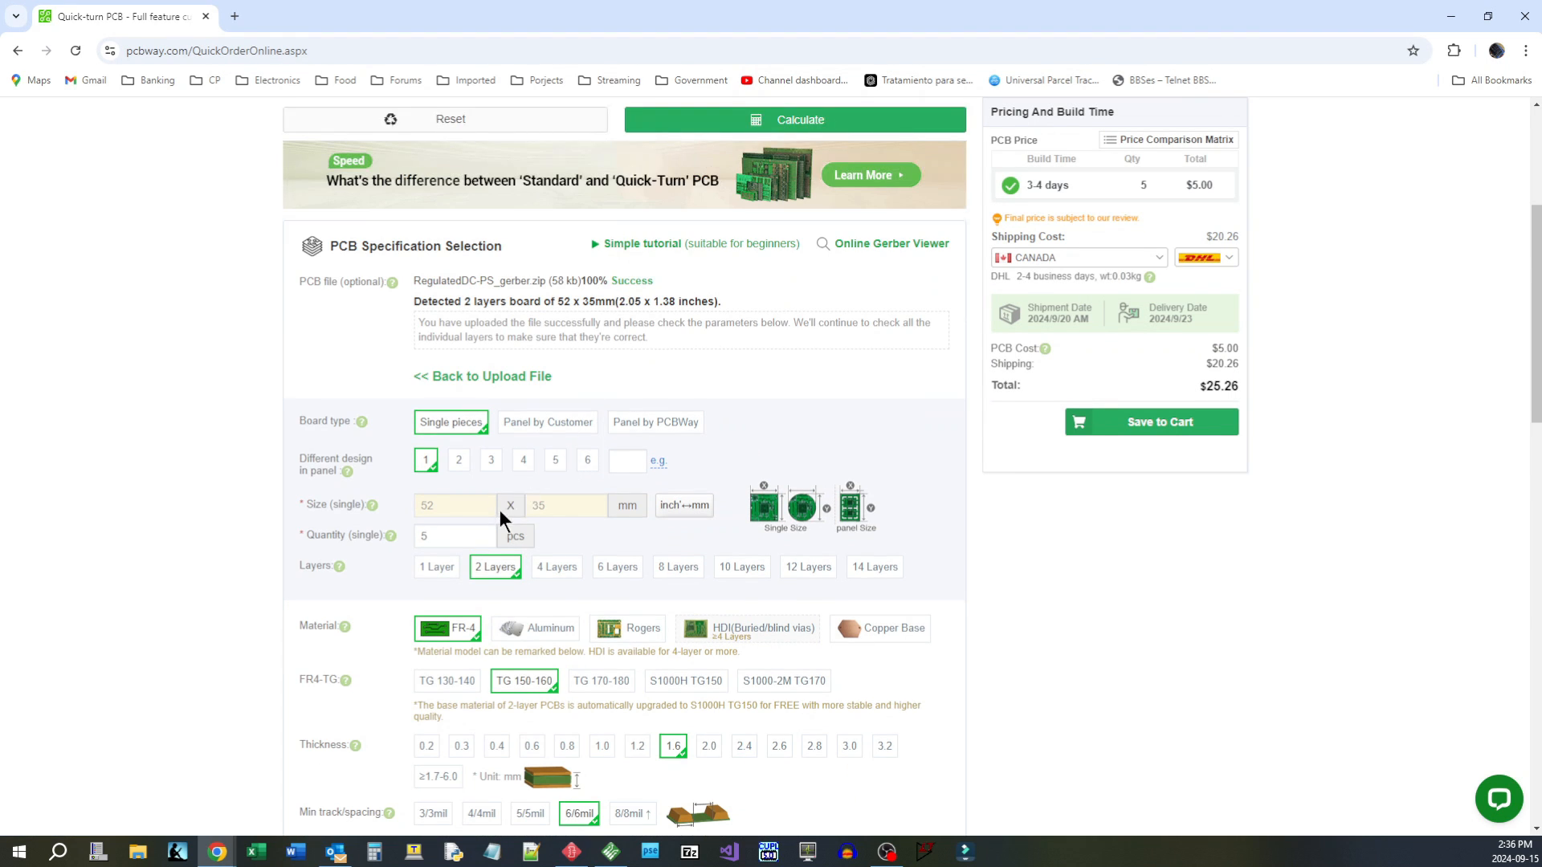
scroll("down", 3)
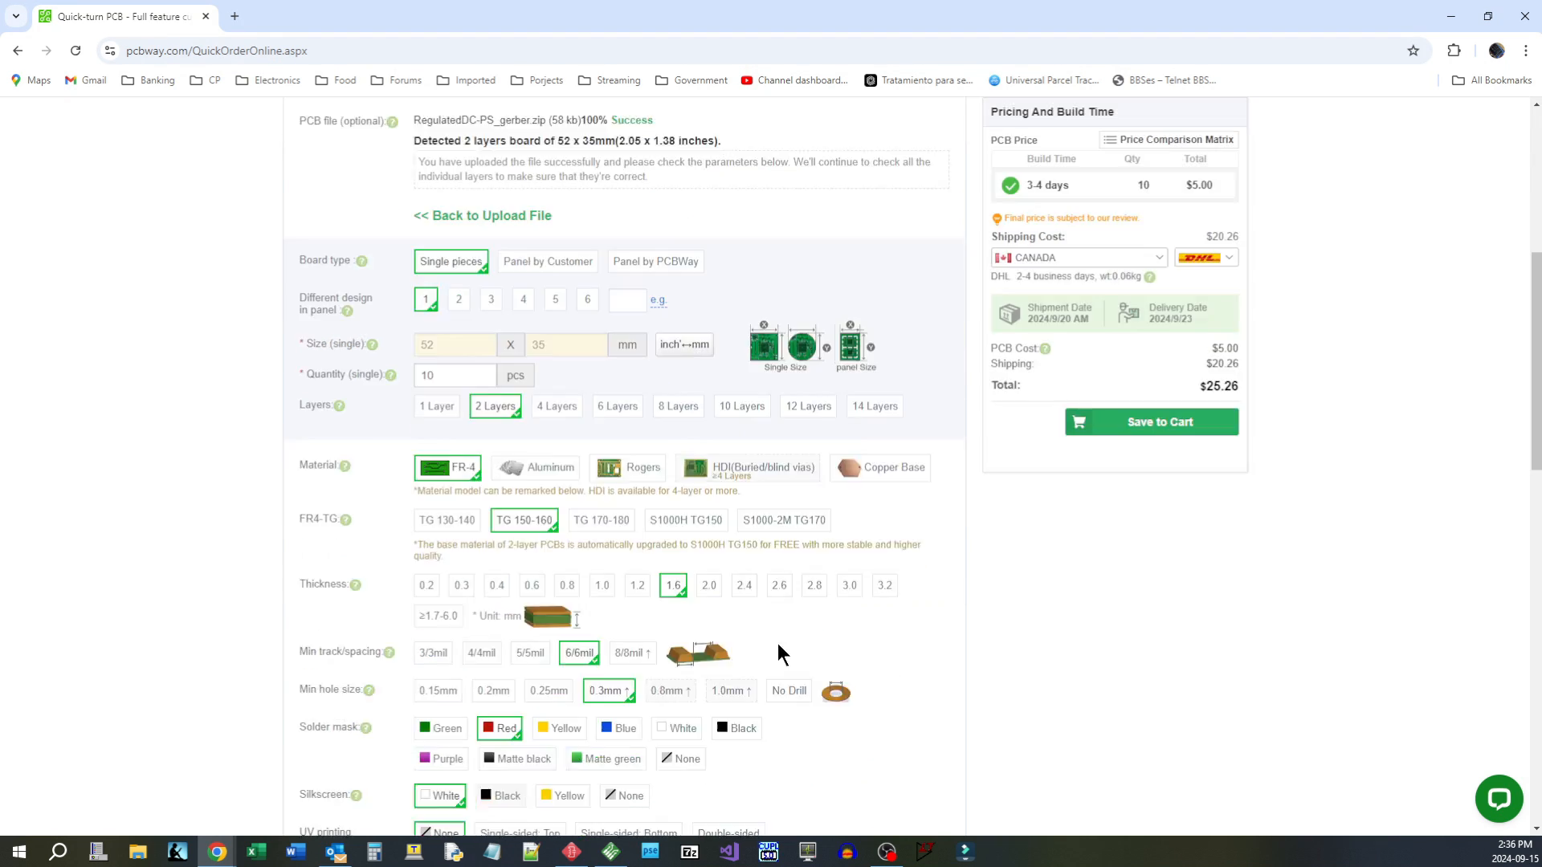
scroll("down", 3)
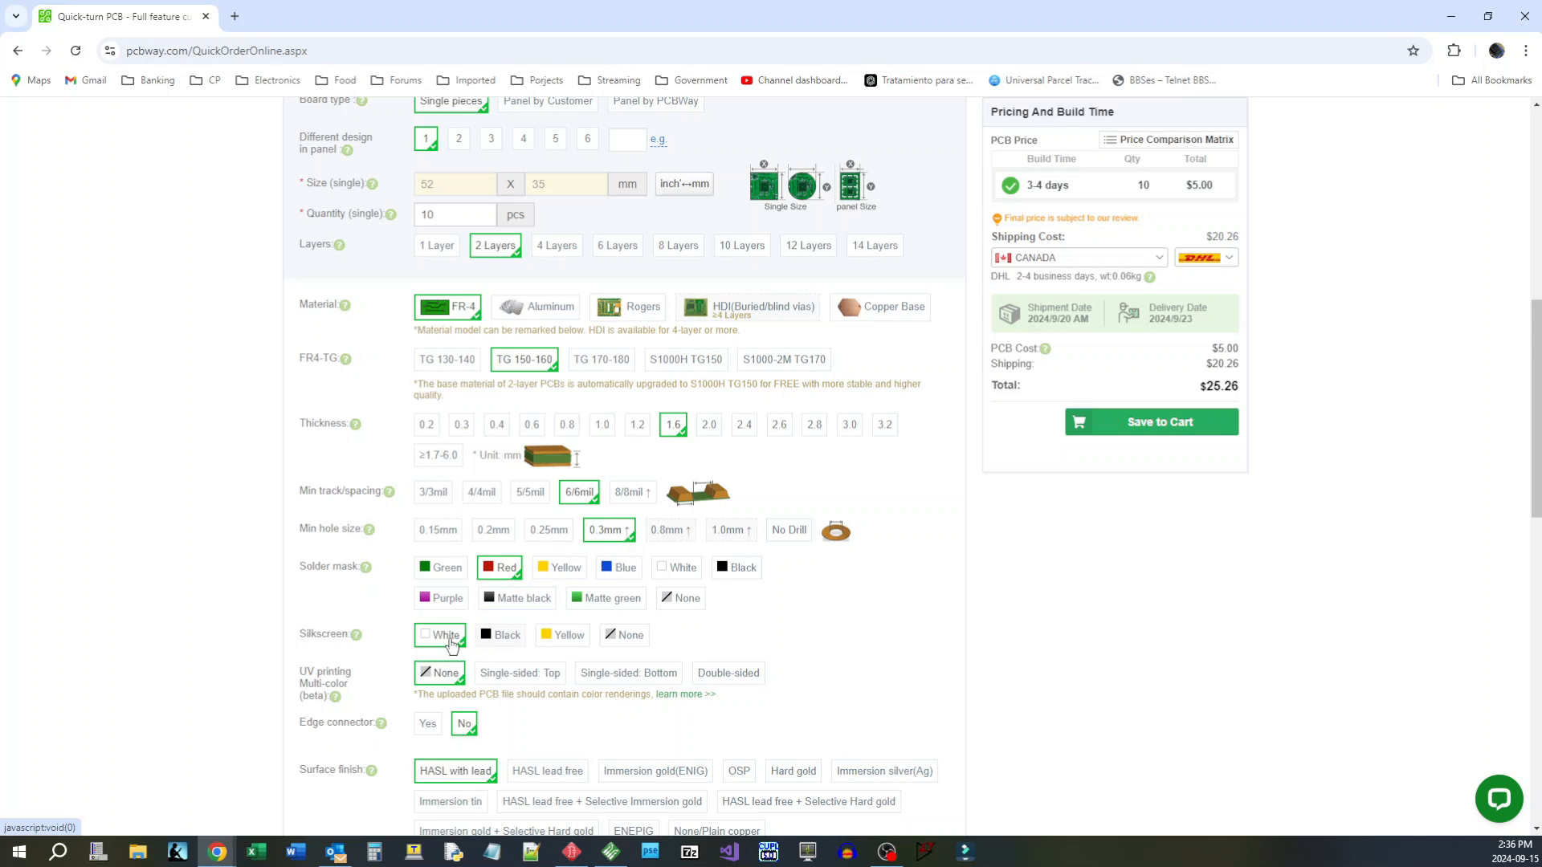
scroll("down", 3)
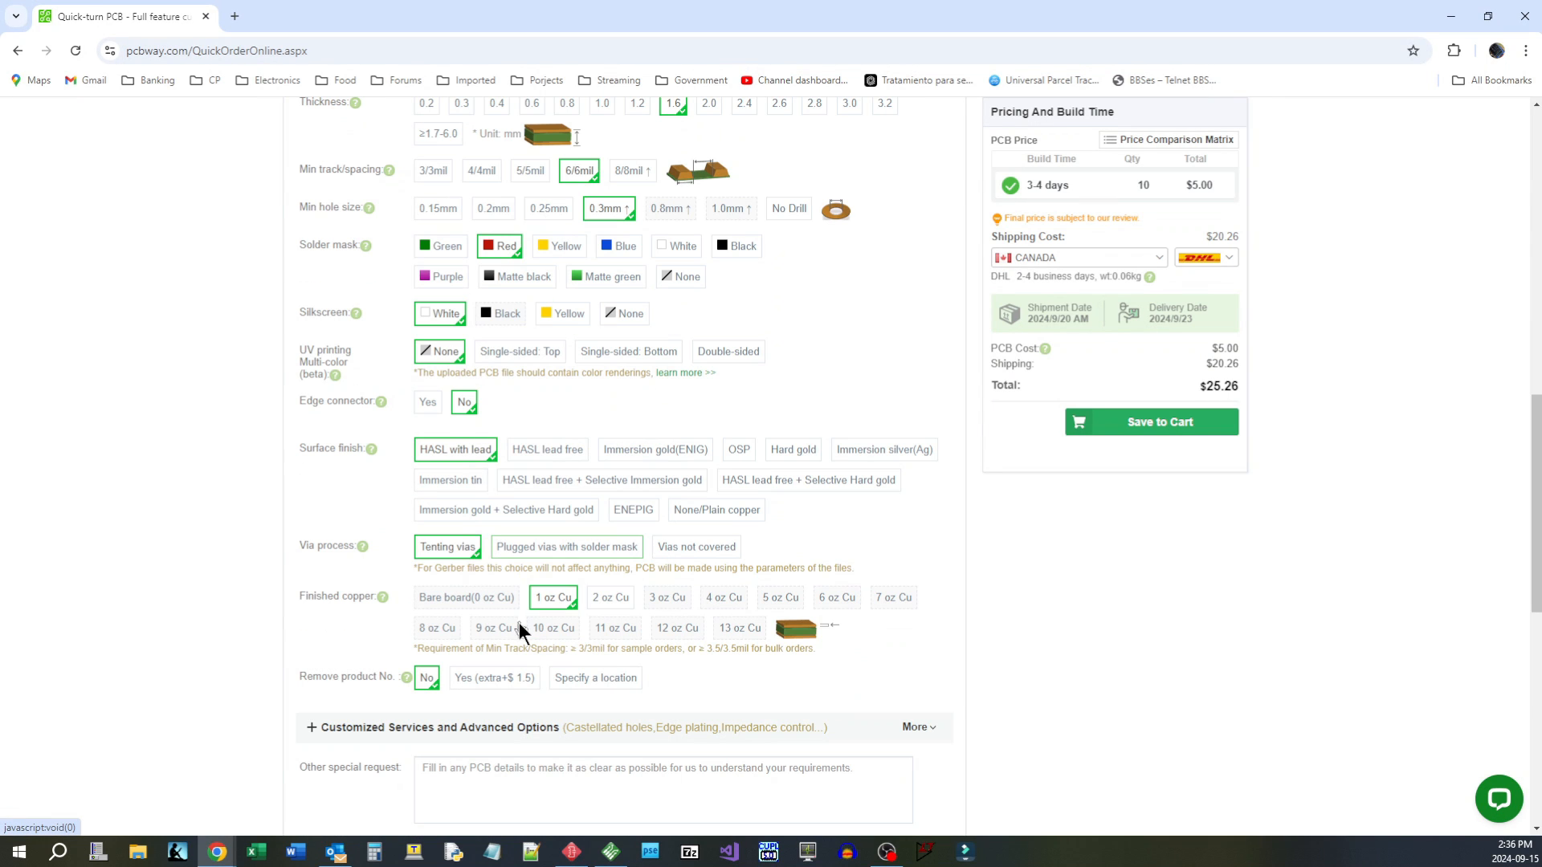
scroll("up", 3)
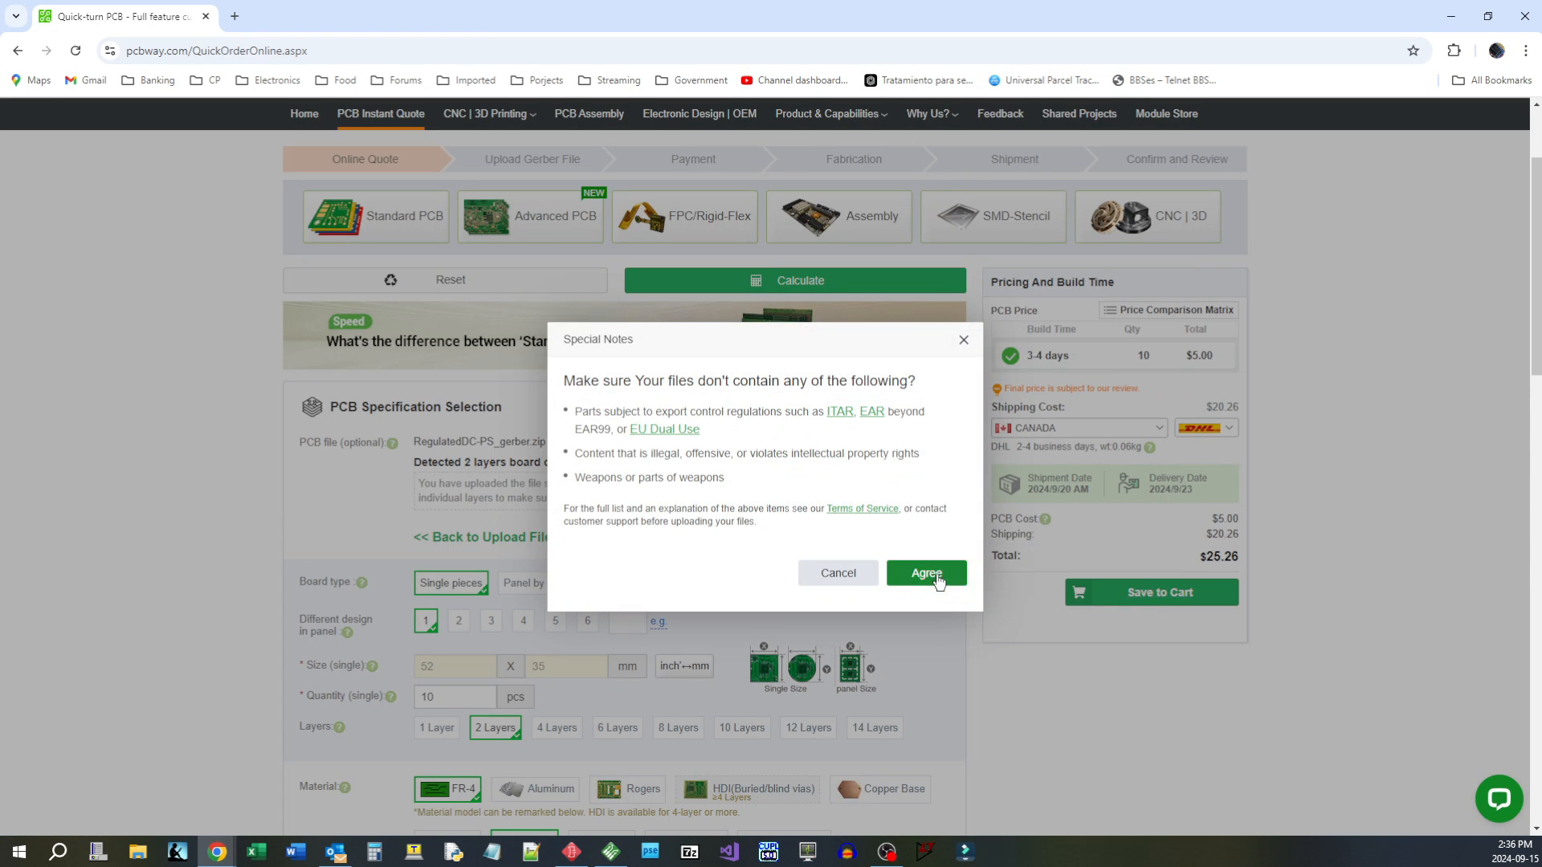
Step: Agree to the Special Notes notice so the 10-board red order lands in the cart
left_click(925, 573)
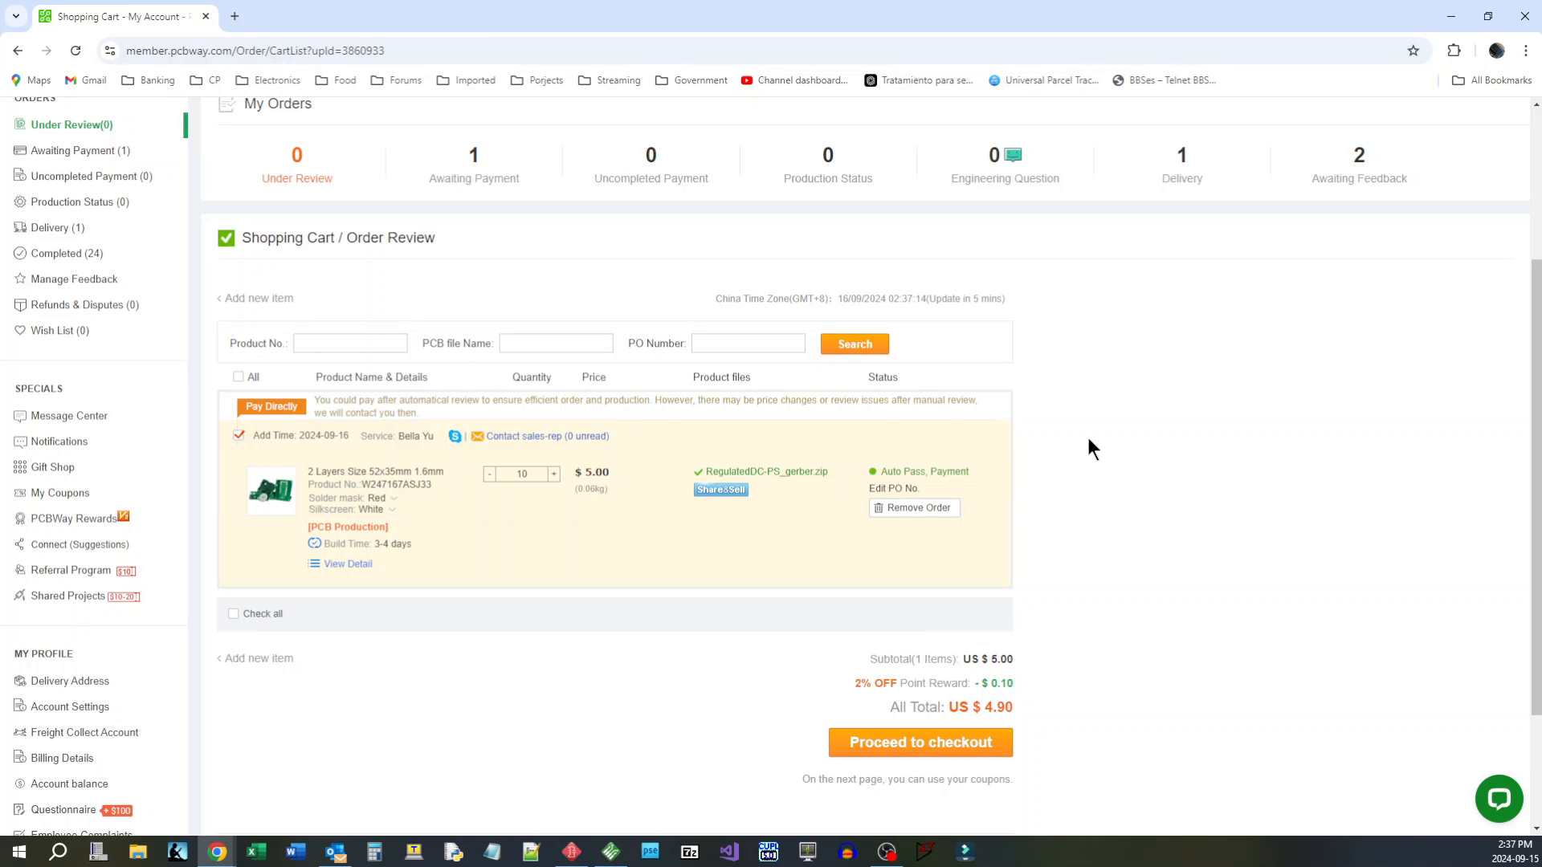
mouse_move(725, 546)
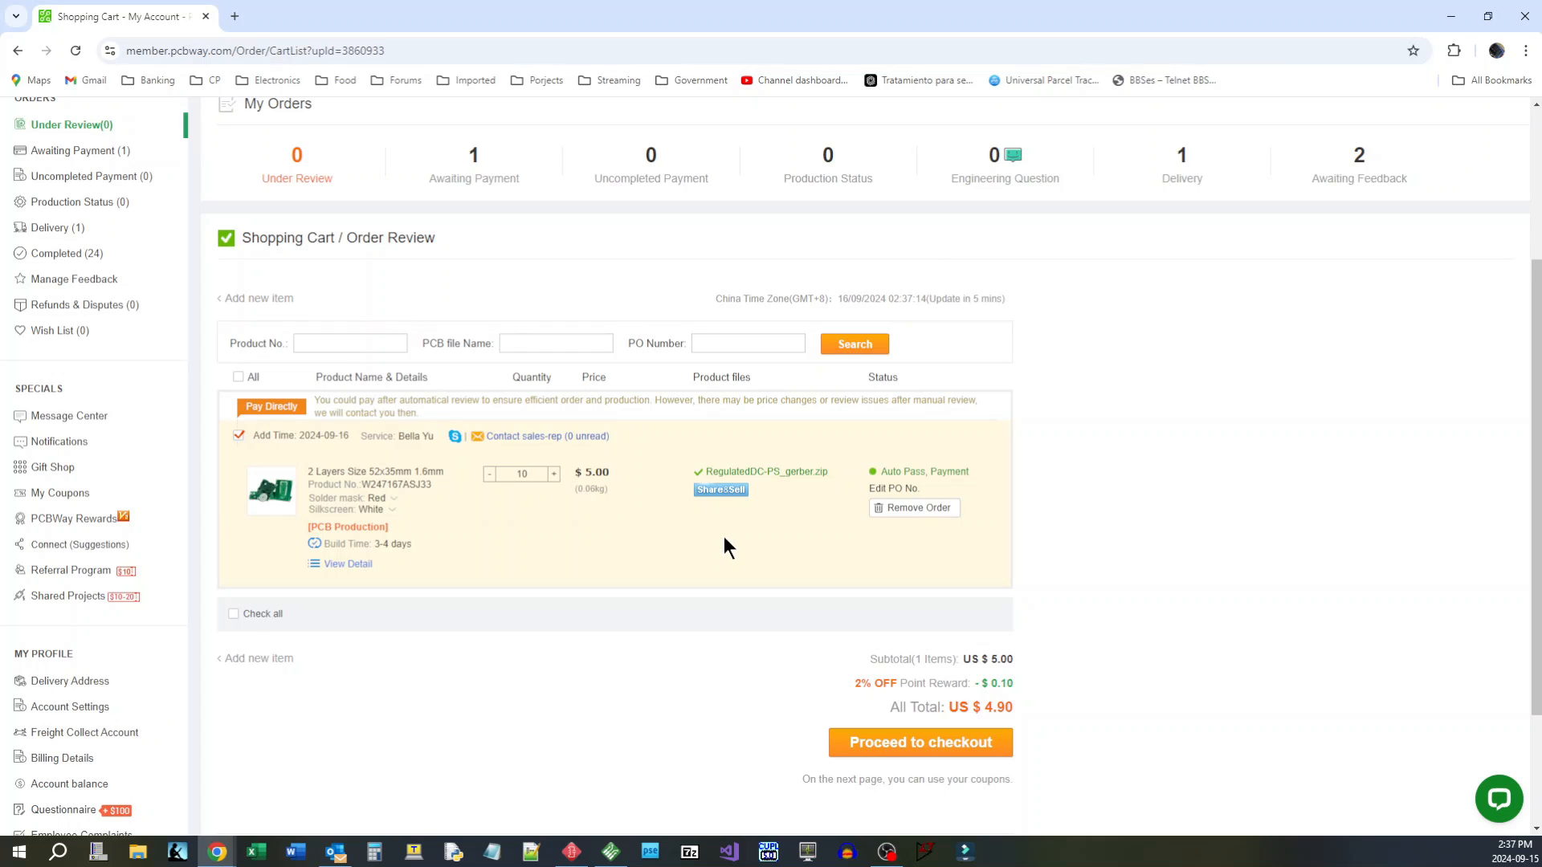